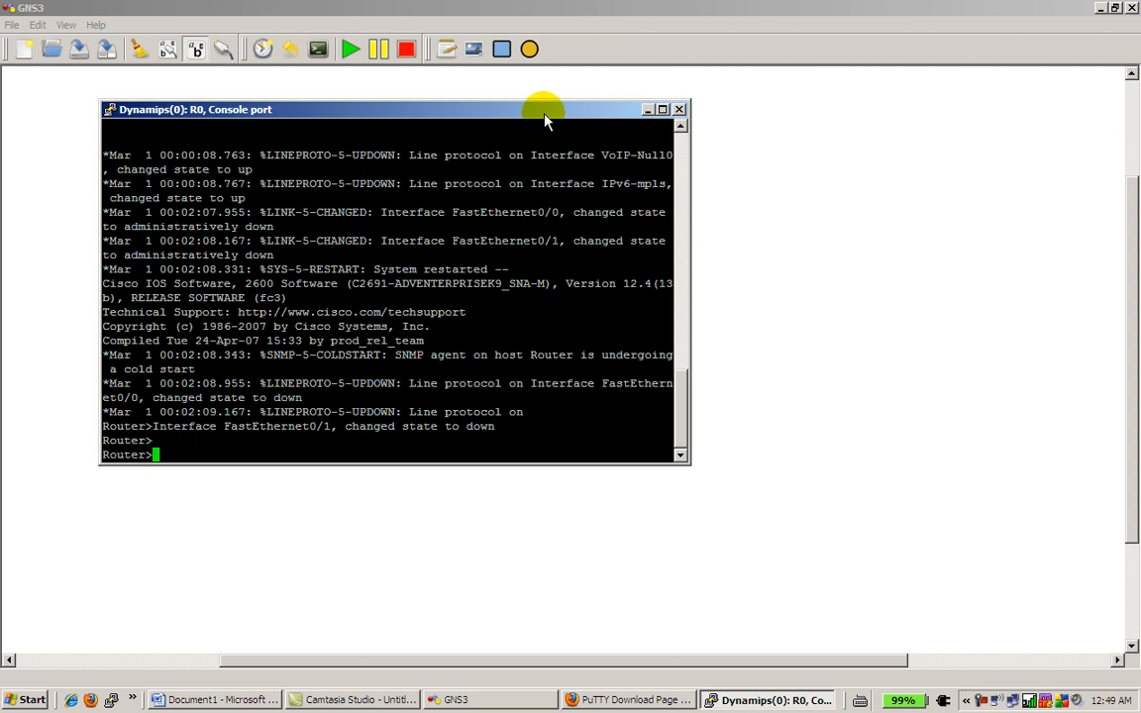
{"action": "mouse_move", "coordinate": [513, 150]}
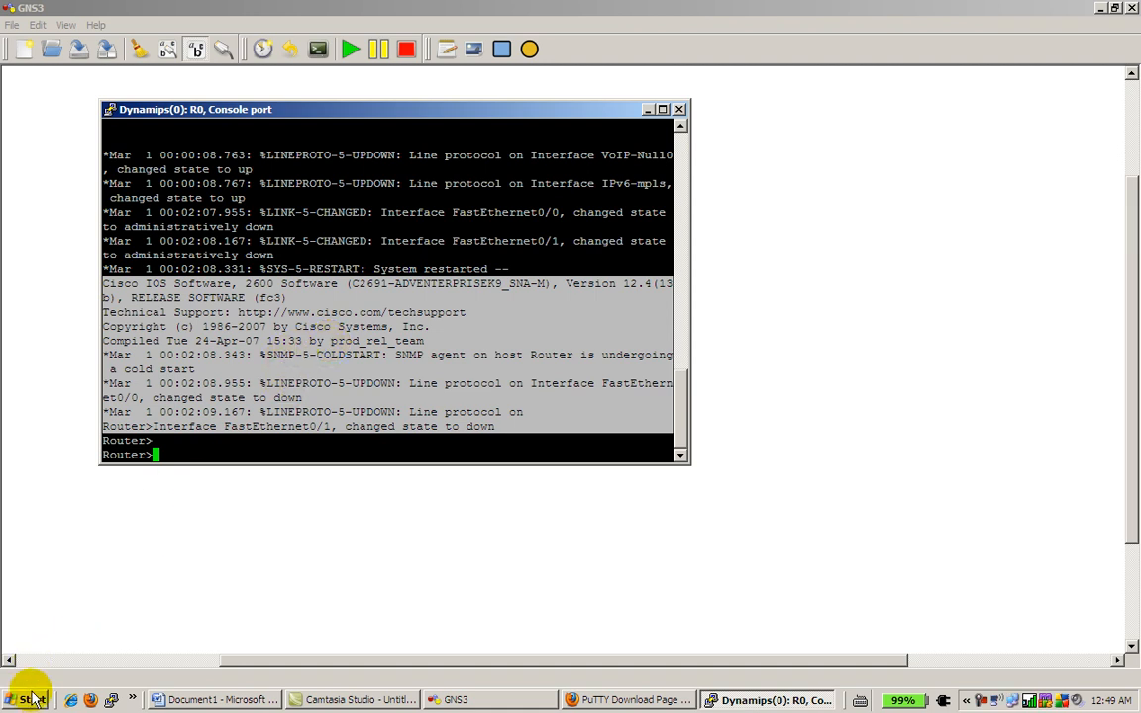
Launch Notepad from the Run dialog to hold the router's Technical Support line.
{"action": "left_click", "coordinate": [28, 700]}
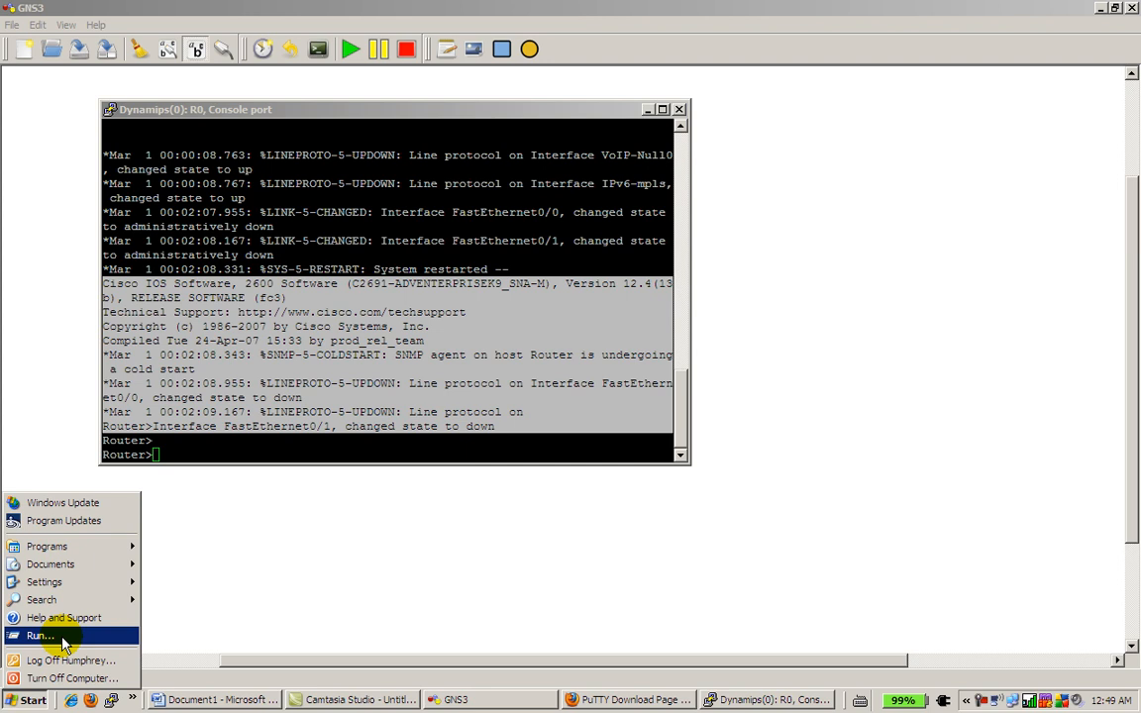
{"action": "left_click", "coordinate": [39, 635]}
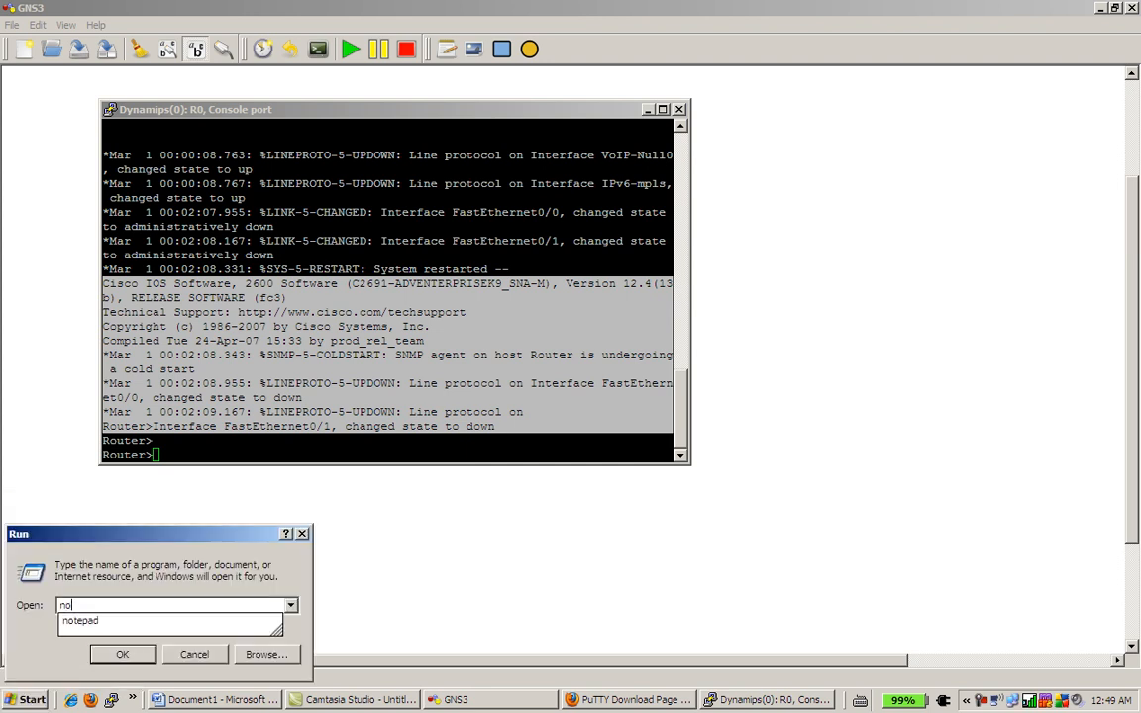
{"action": "left_click", "coordinate": [122, 654]}
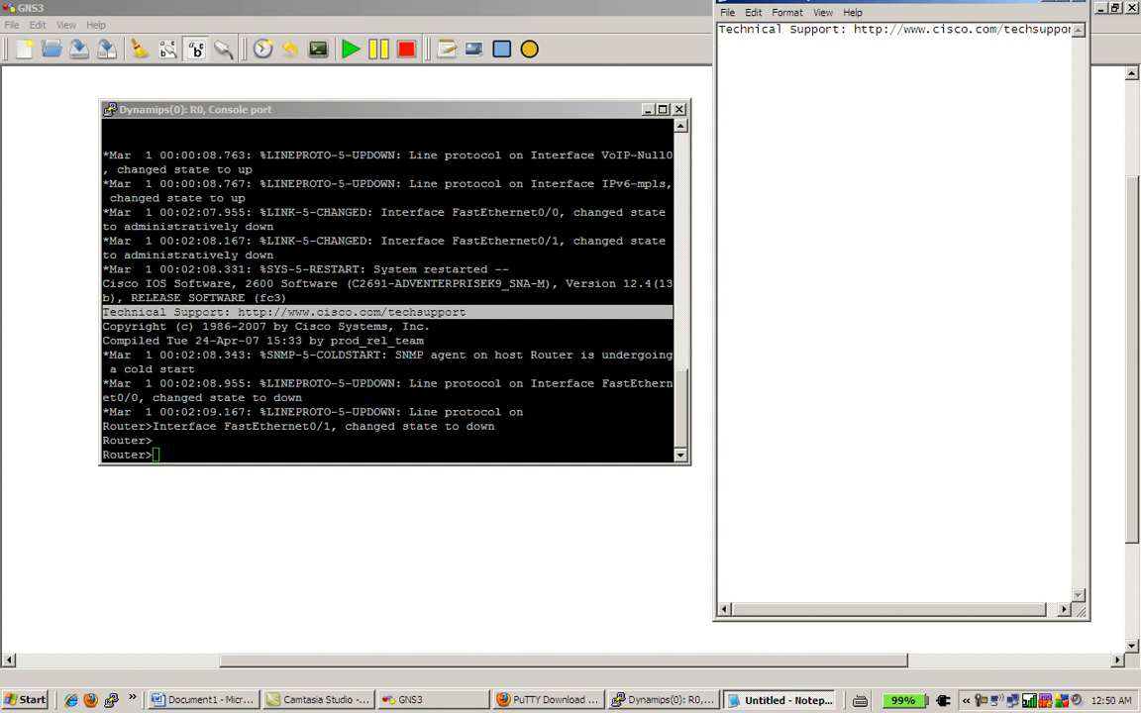
Note 'enable' in Notepad and run enable at the Router> prompt to reach Router#.
{"action": "type", "text": "enable"}
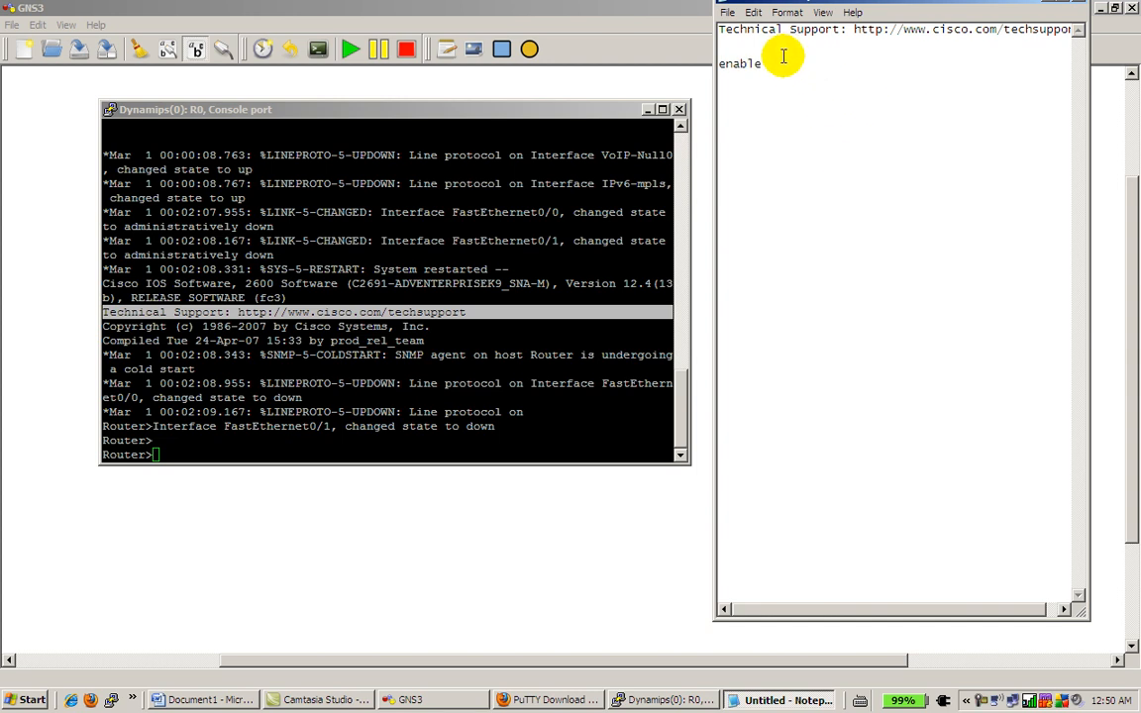
{"action": "double_click", "coordinate": [740, 63]}
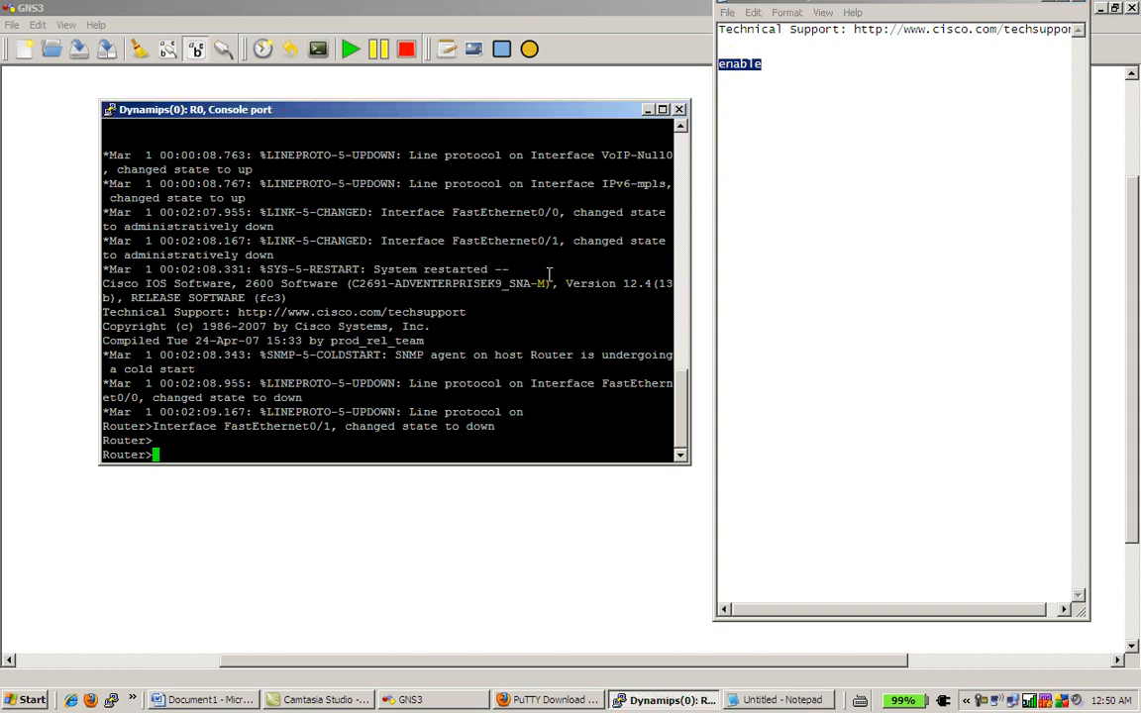
{"action": "type", "text": "enable"}
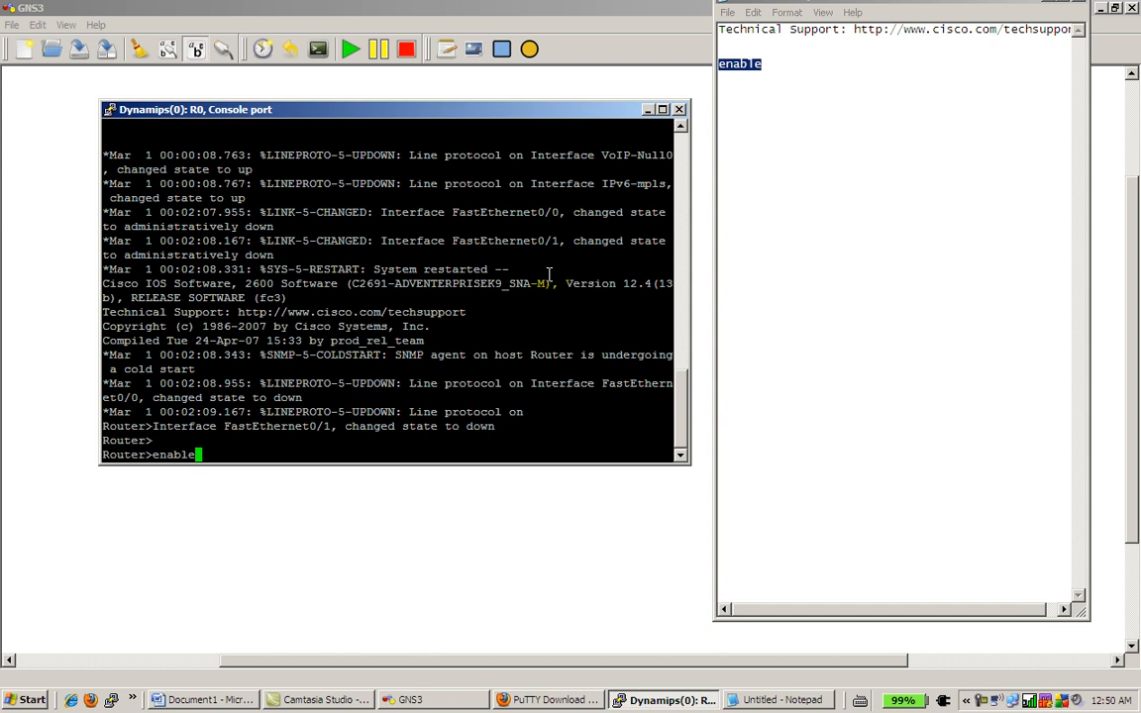
{"action": "key", "text": "Return"}
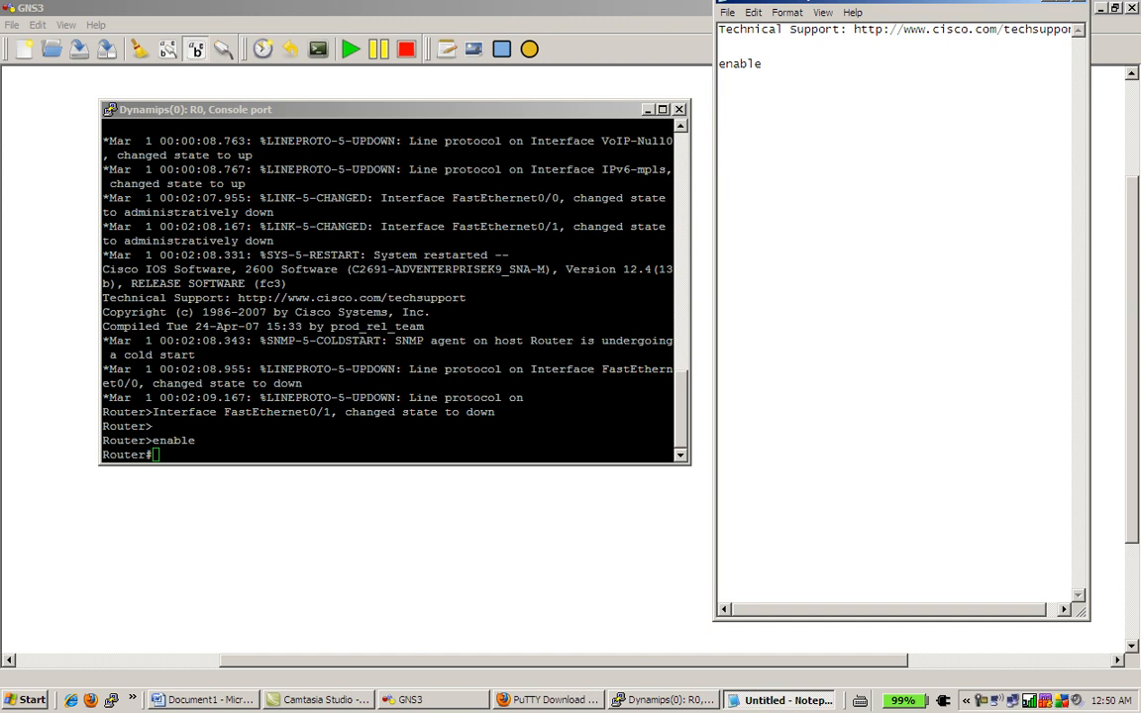
Draft conf t, interface ethernet 0, ip address 1.1.1.1 255.255.255.0 and no shut in Notepad.
{"action": "type", "text": "conf t"}
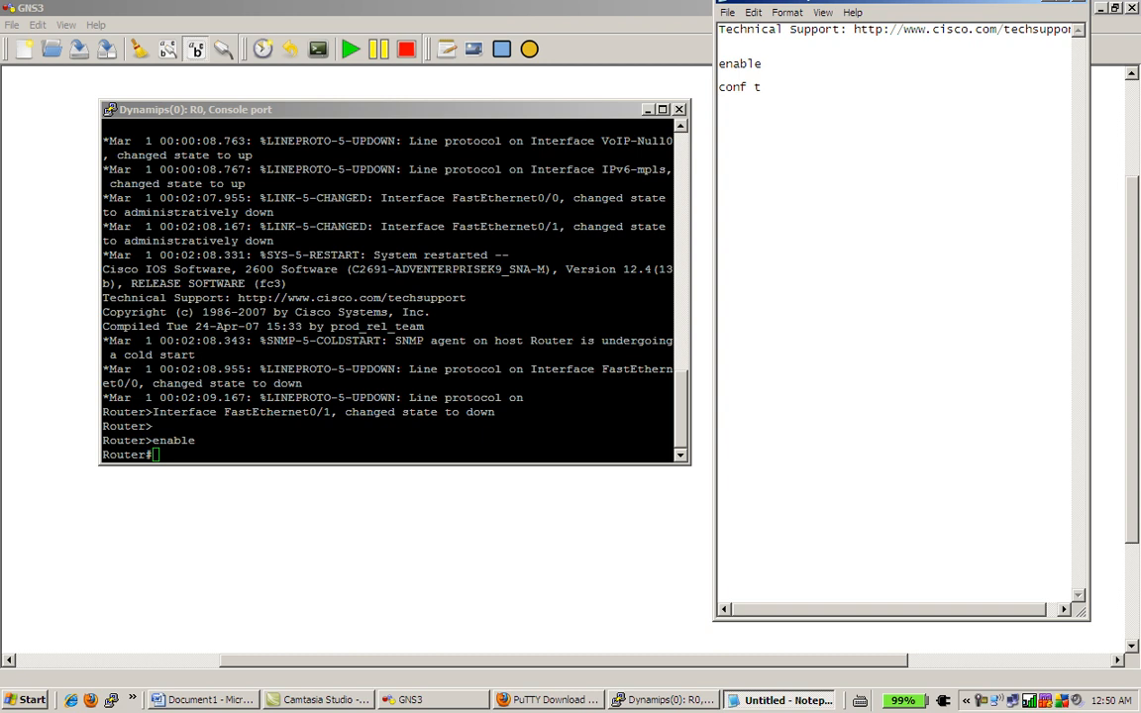
{"action": "type", "text": "interface ethe"}
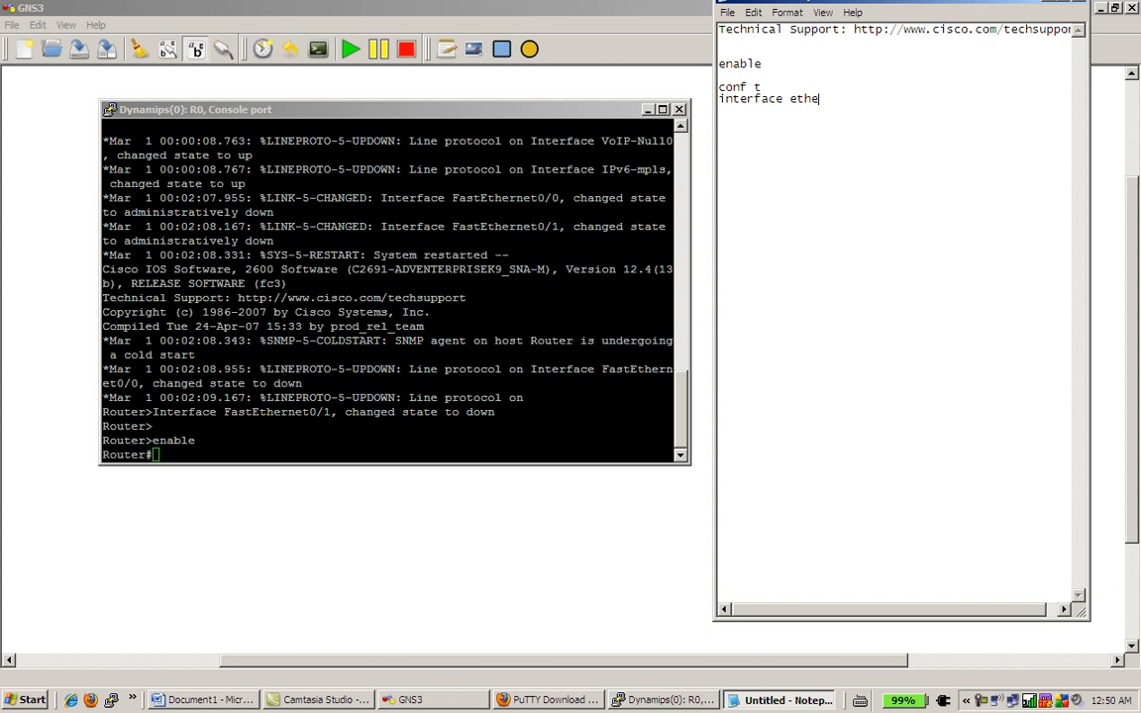
{"action": "type", "text": "rnet 0"}
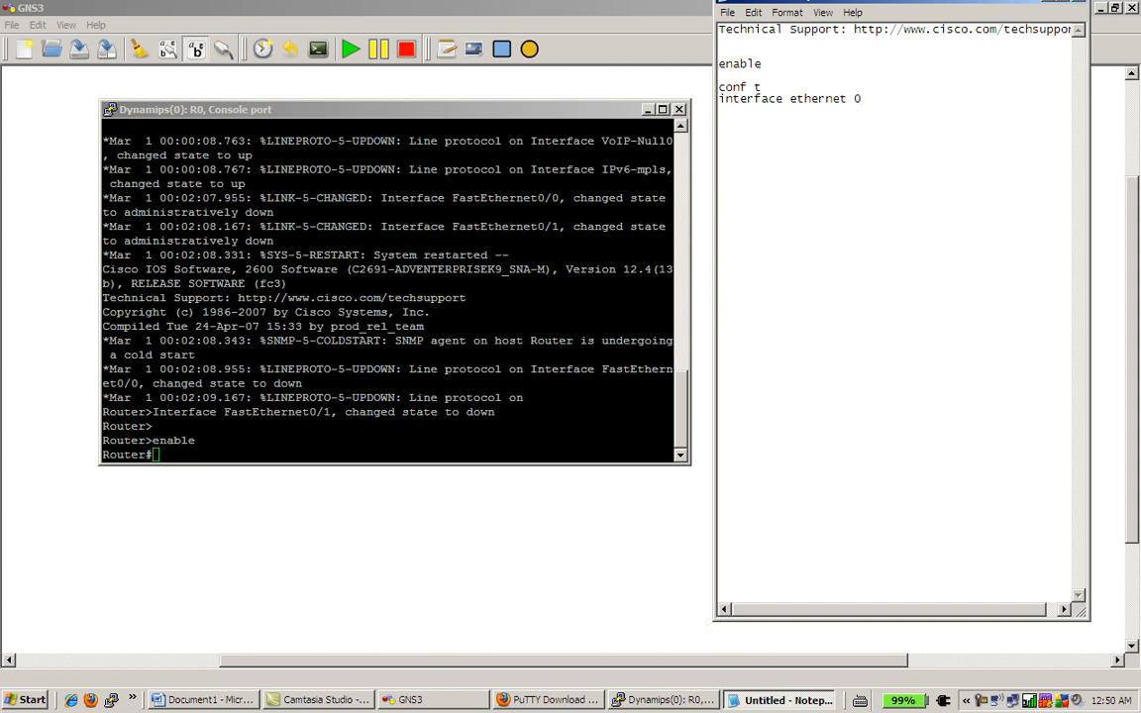
{"action": "type", "text": "ip address 1.1.1.1"}
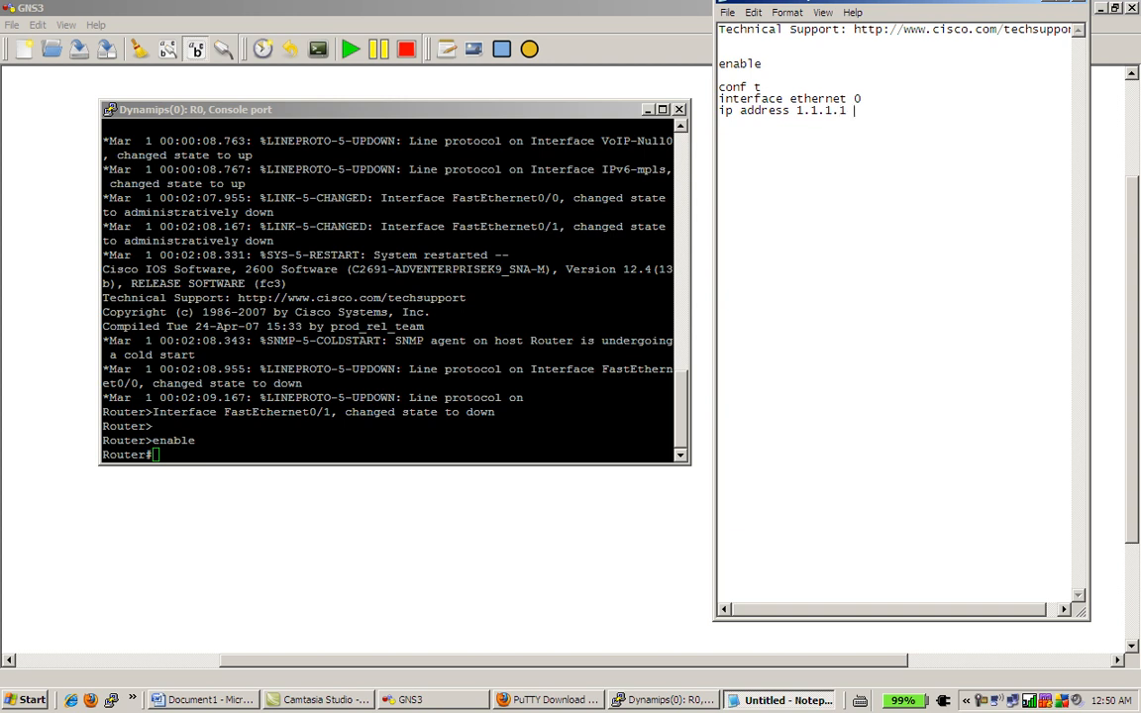
{"action": "type", "text": "255.255.255.0"}
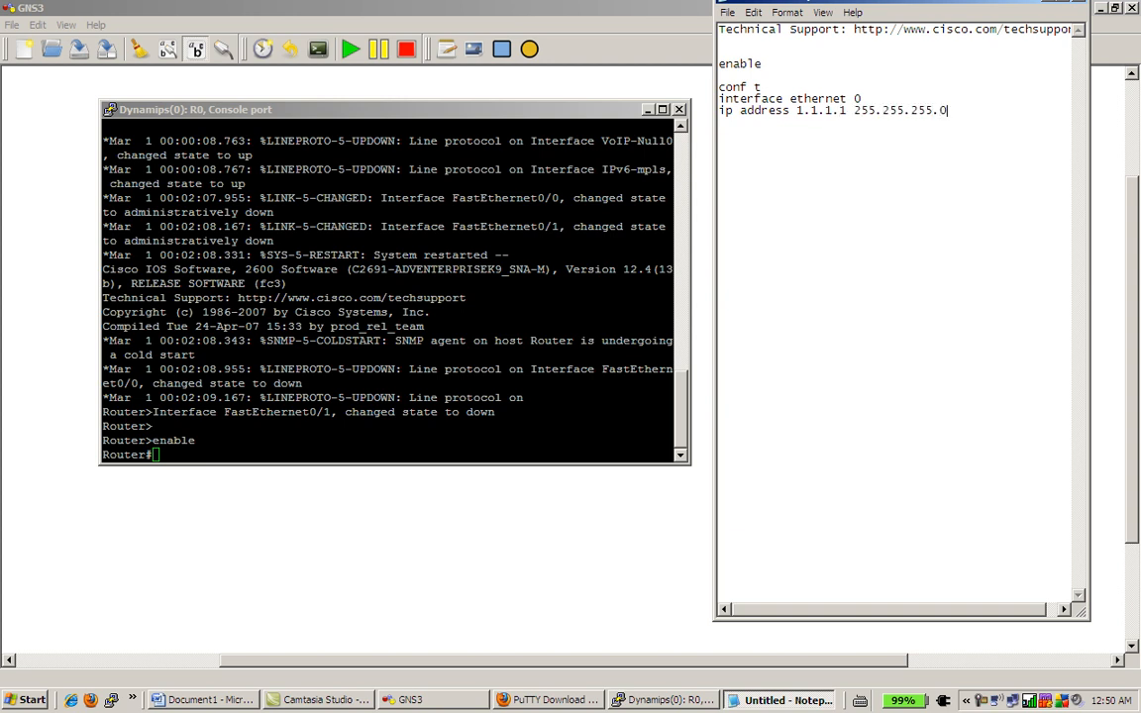
{"action": "type", "text": "no shut"}
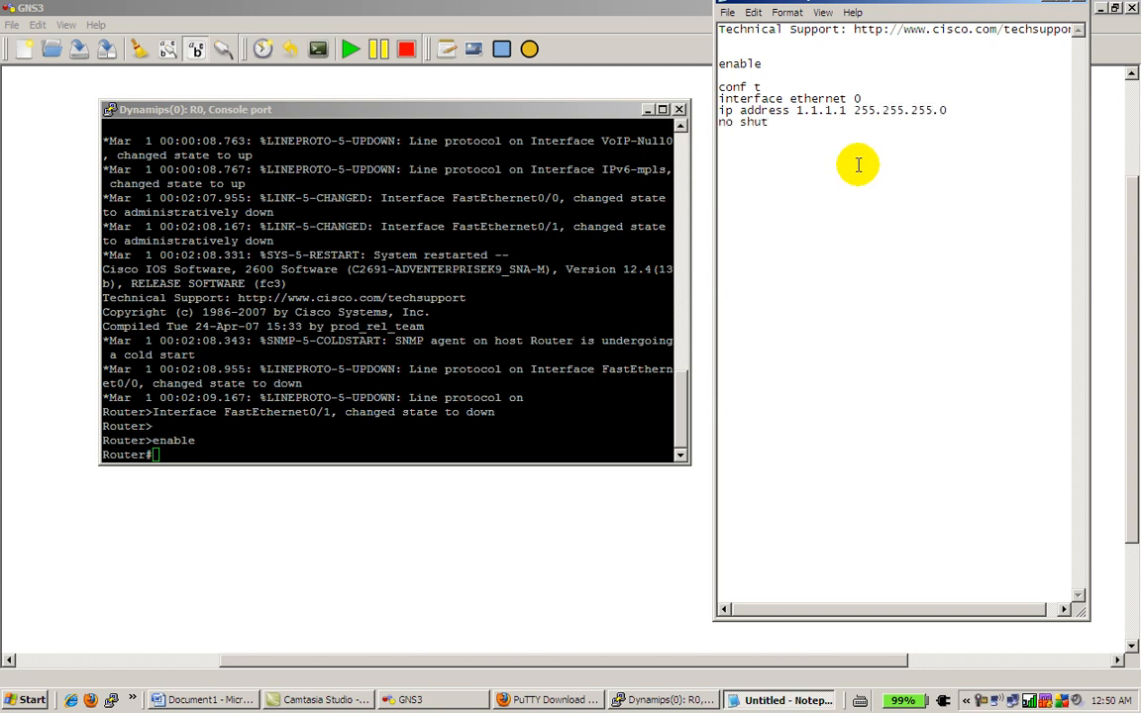
Select the four configuration lines for pasting into the router console.
{"action": "left_click_drag", "start_coordinate": [720, 87], "coordinate": [946, 122]}
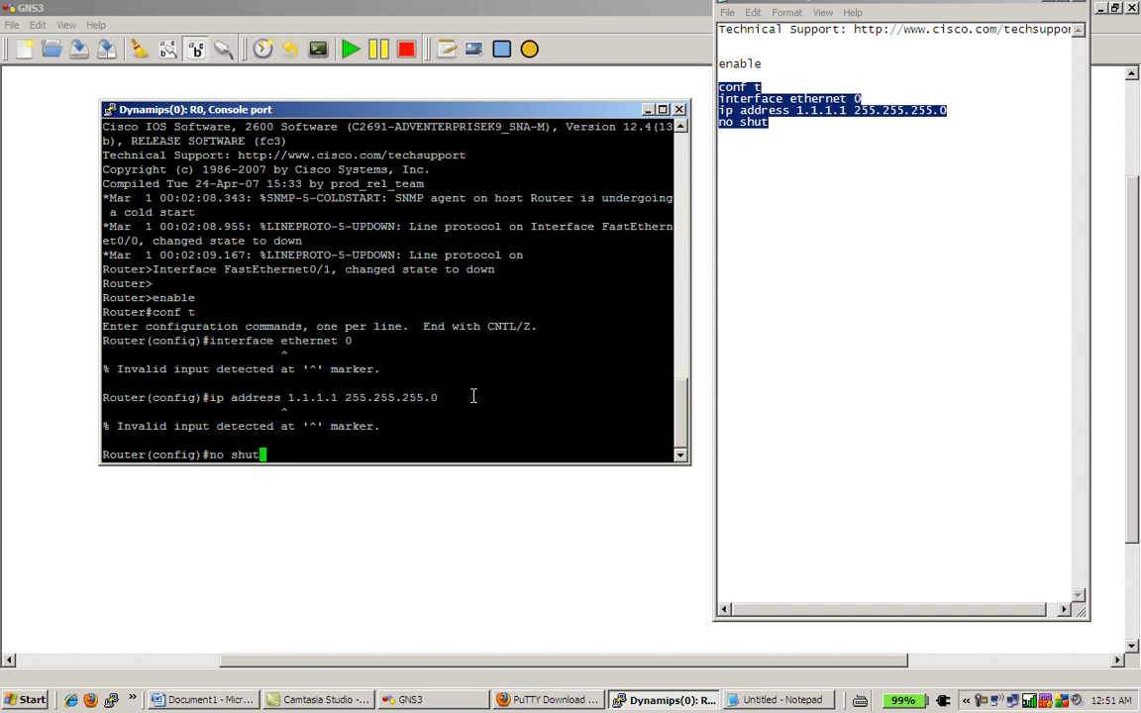
Query int ether ? and int fast ? to learn the router has FastEthernet 0–1, then clear the prompt.
{"action": "key", "text": "Return"}
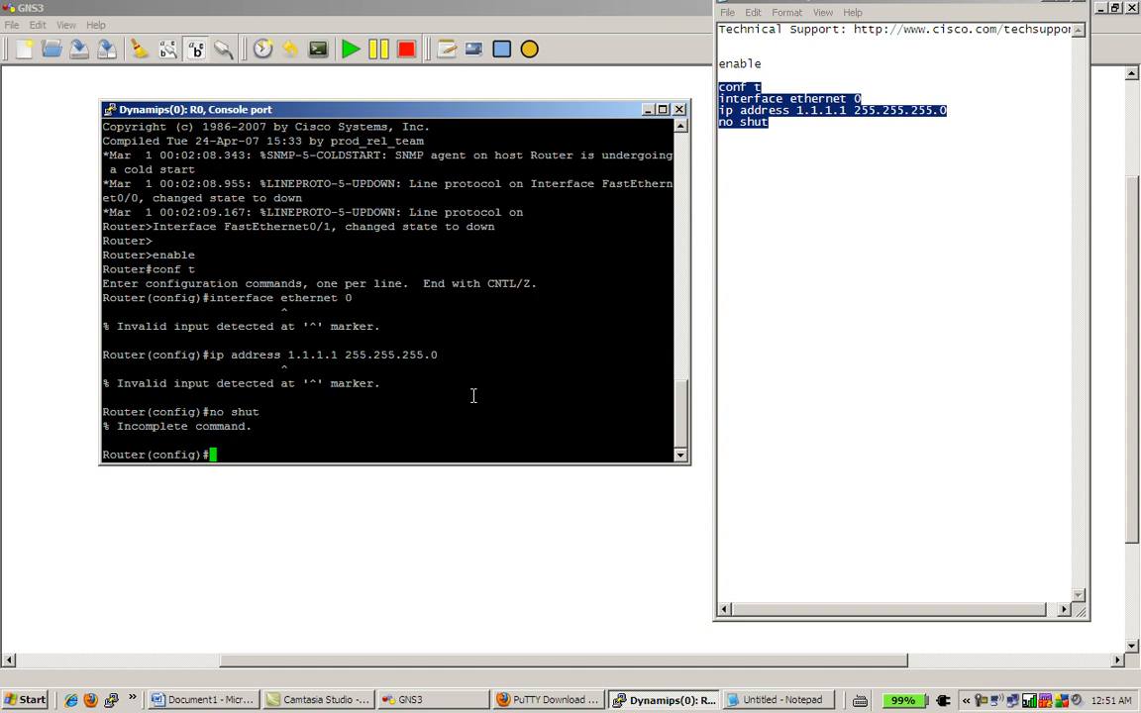
{"action": "type", "text": "int ether"}
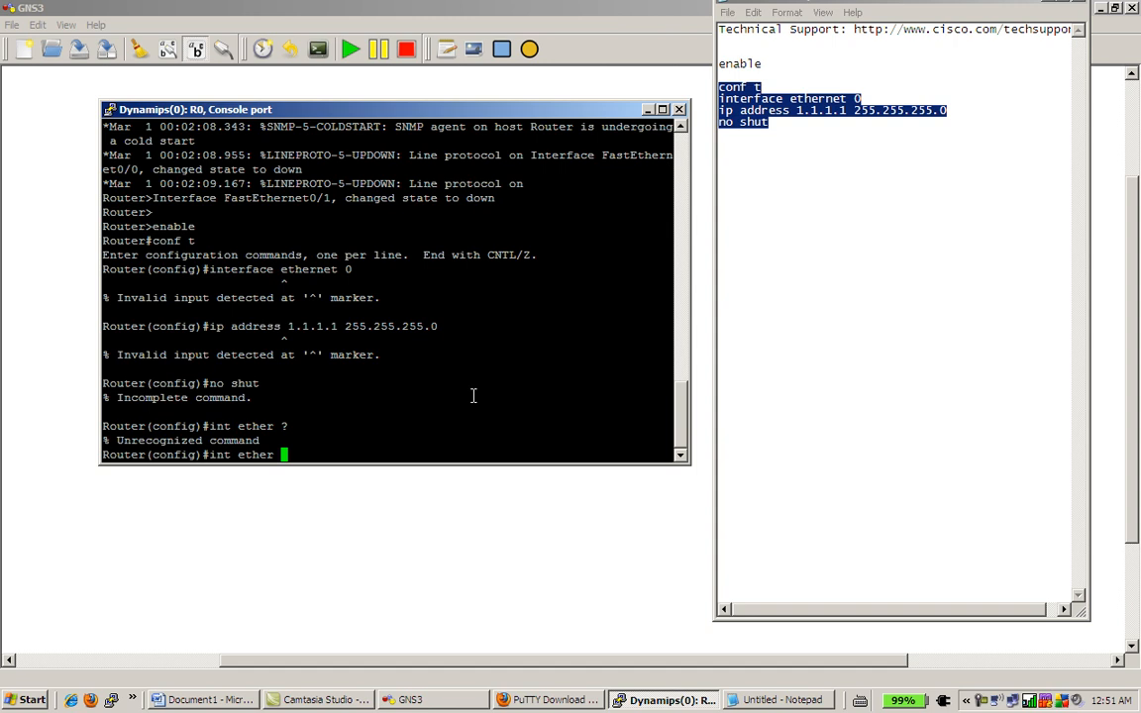
{"action": "type", "text": "fast )"}
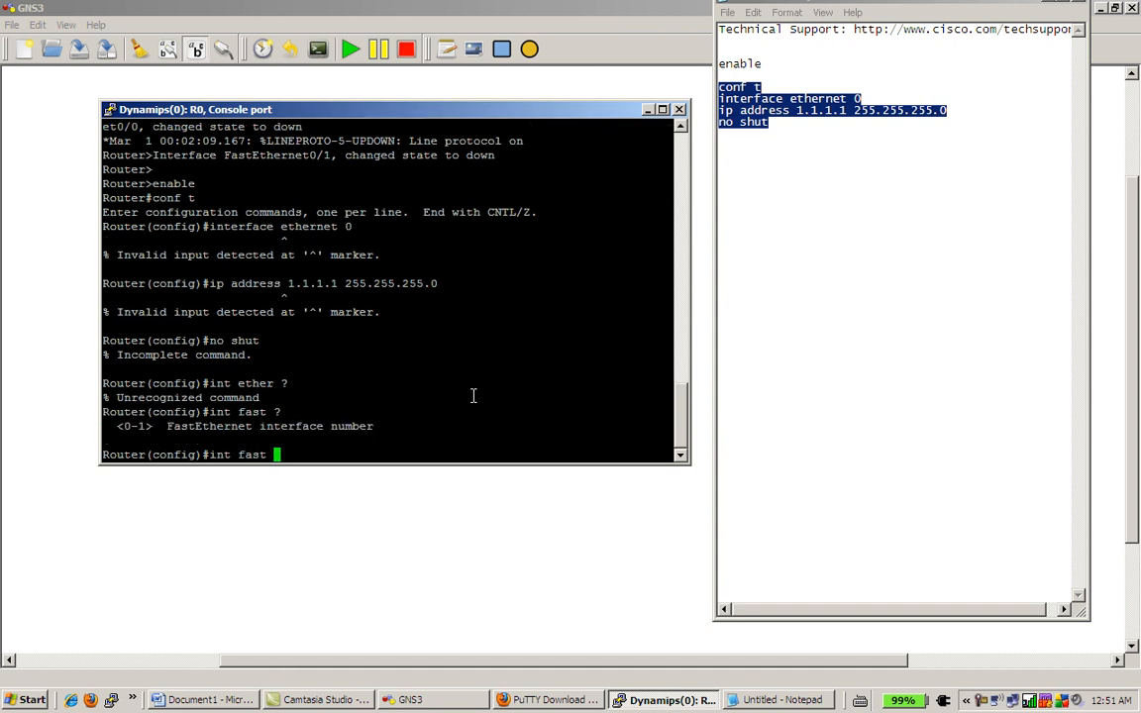
{"action": "key", "text": "BackSpace"}
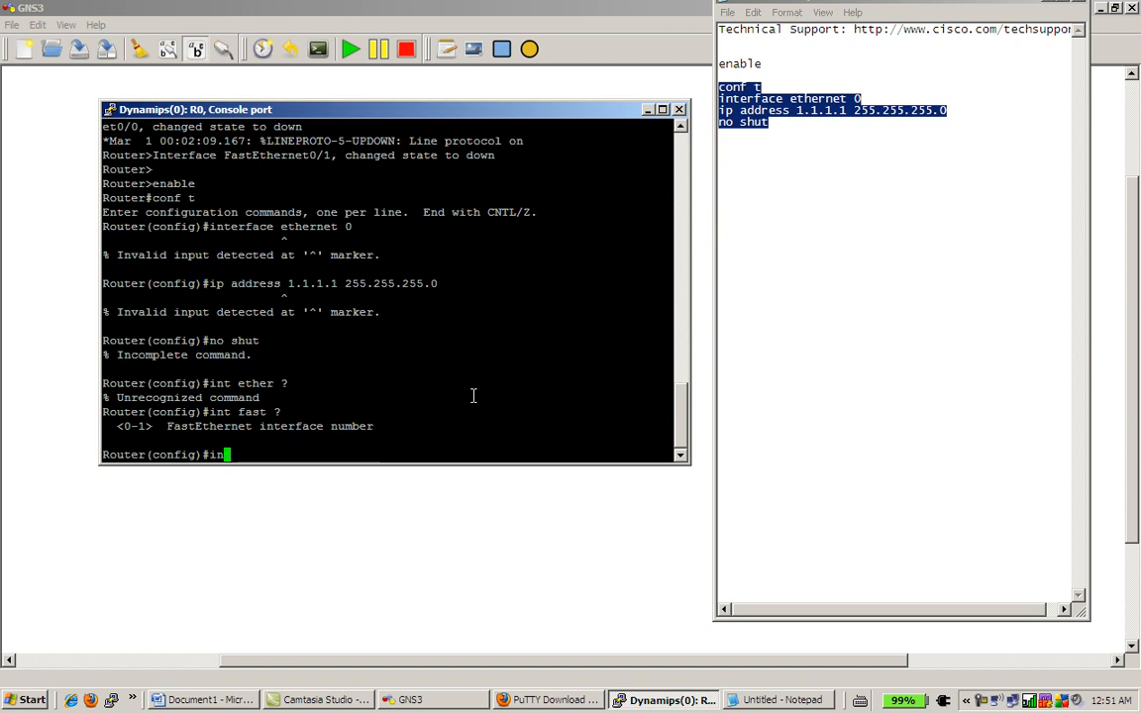
{"action": "key", "text": "BackSpace"}
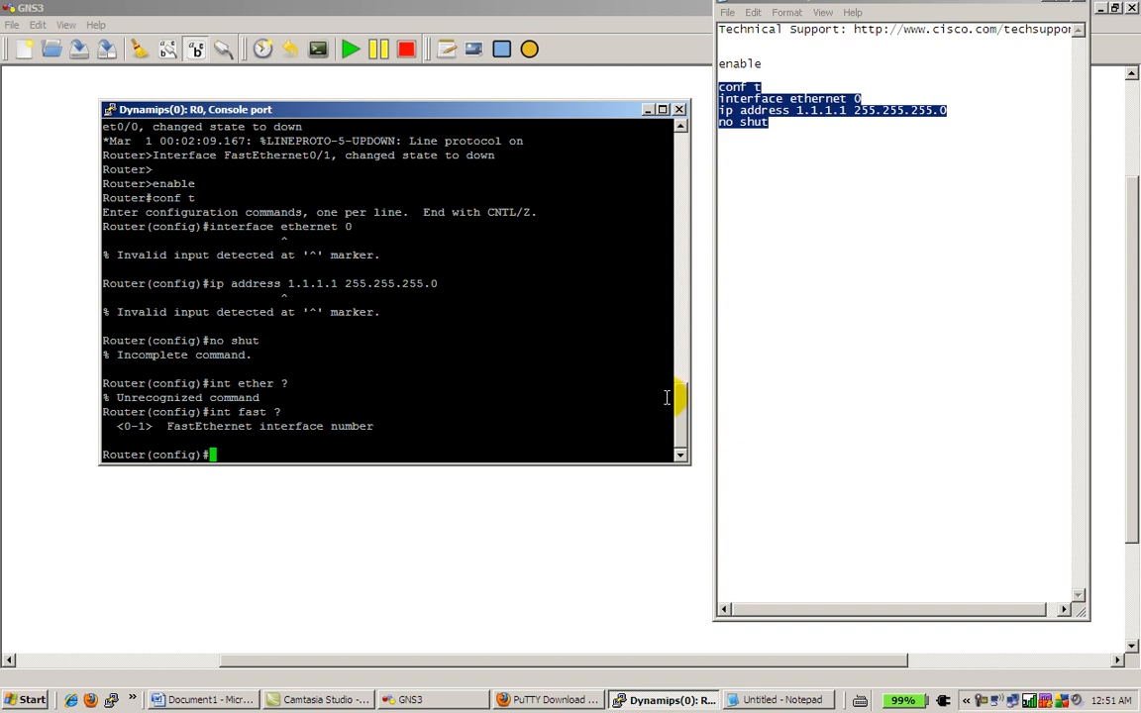
{"action": "scroll", "scroll_direction": "up", "scroll_amount": 3}
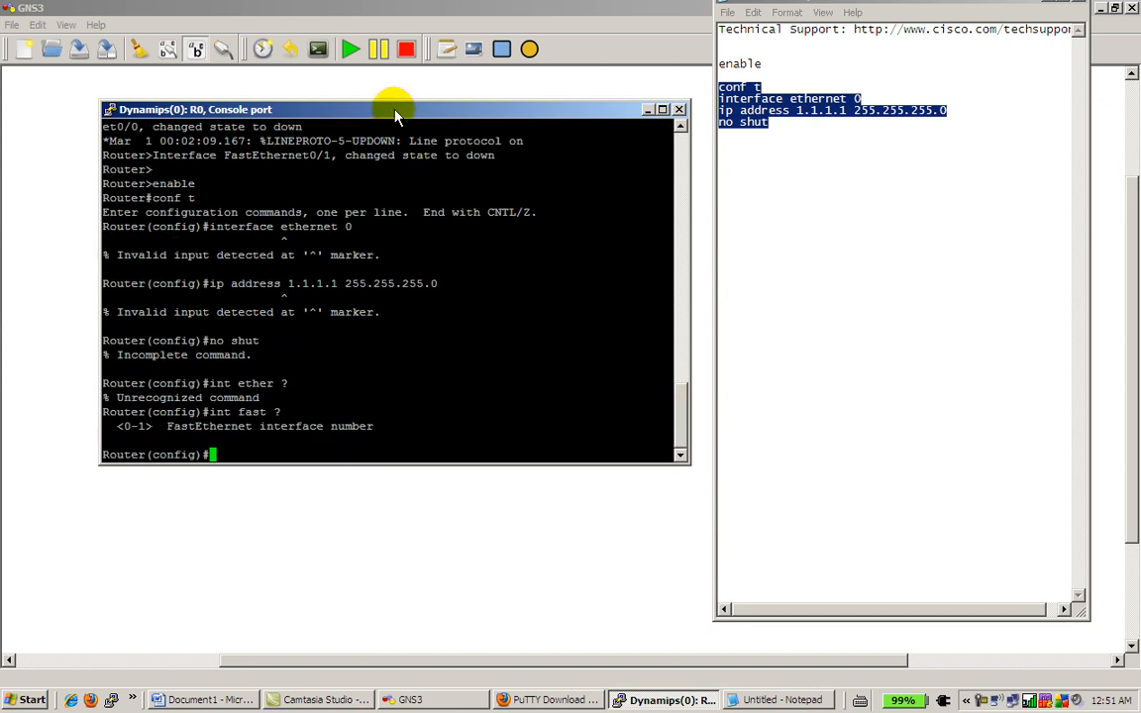
{"action": "mouse_move", "coordinate": [404, 114]}
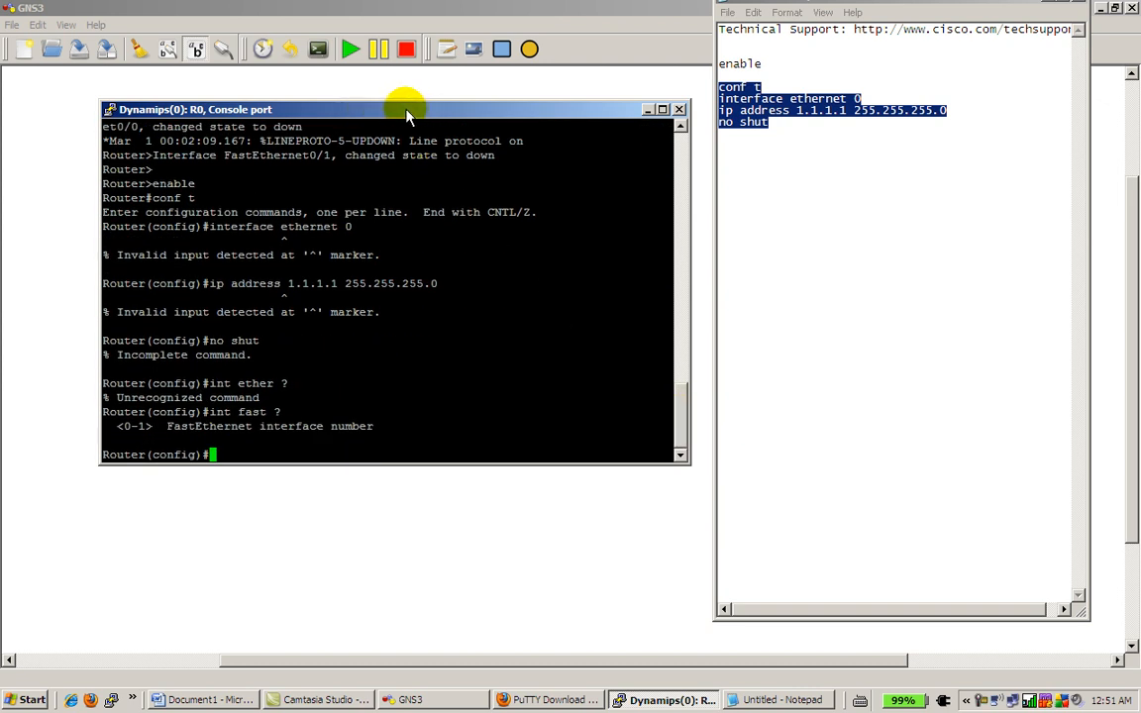
Copy all console text to the clipboard and bring up Change Settings from the system menu.
{"action": "right_click", "coordinate": [406, 109]}
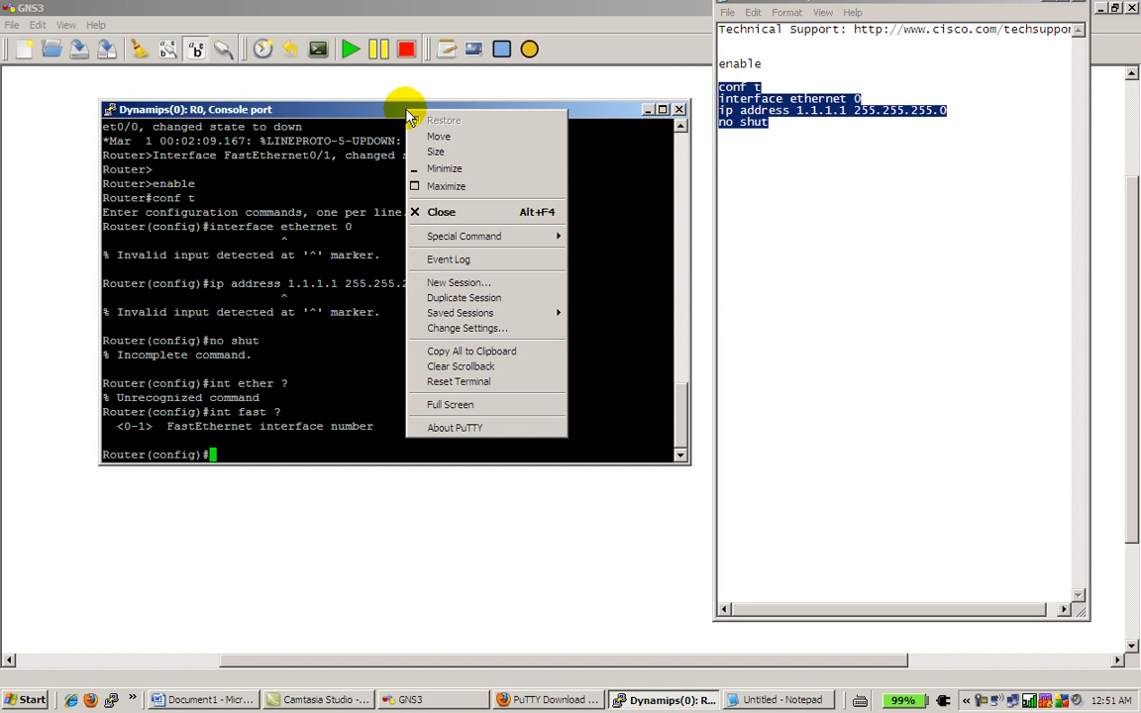
{"action": "mouse_move", "coordinate": [464, 236]}
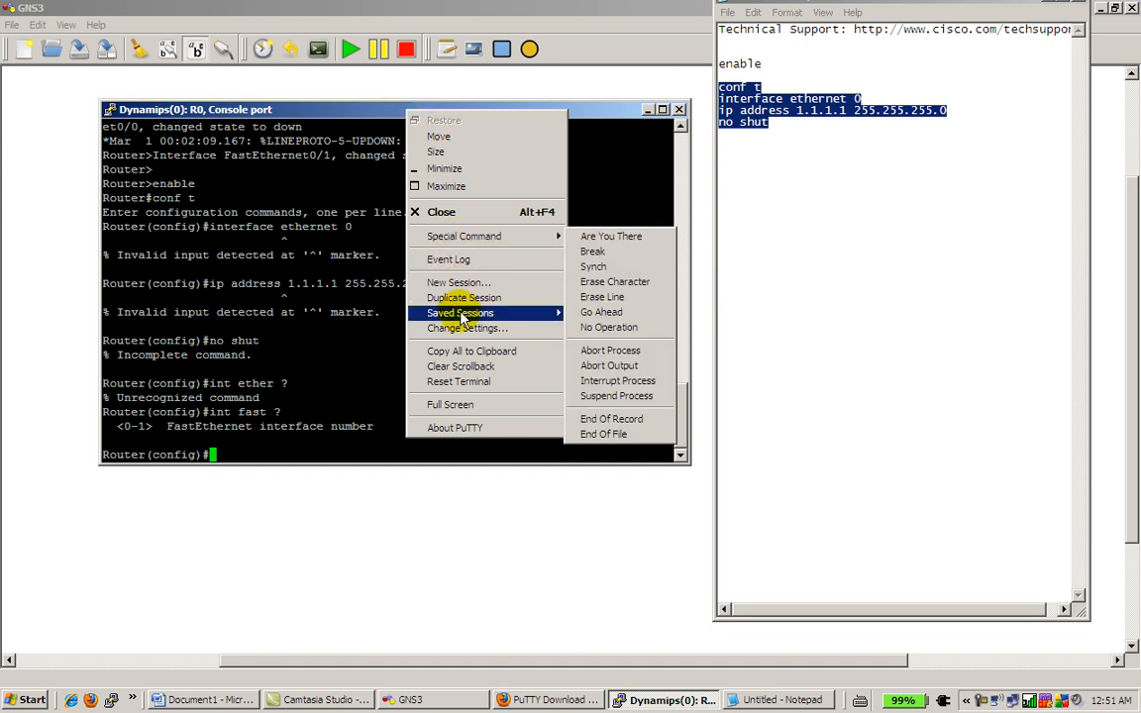
{"action": "mouse_move", "coordinate": [450, 404]}
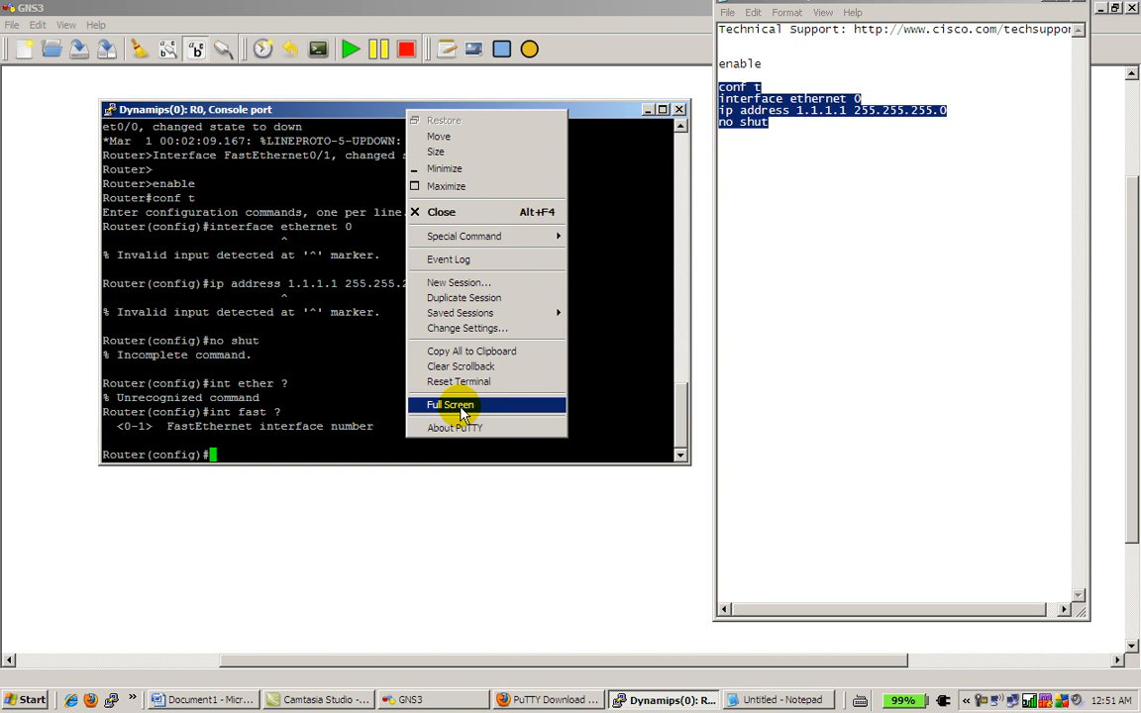
{"action": "mouse_move", "coordinate": [461, 350]}
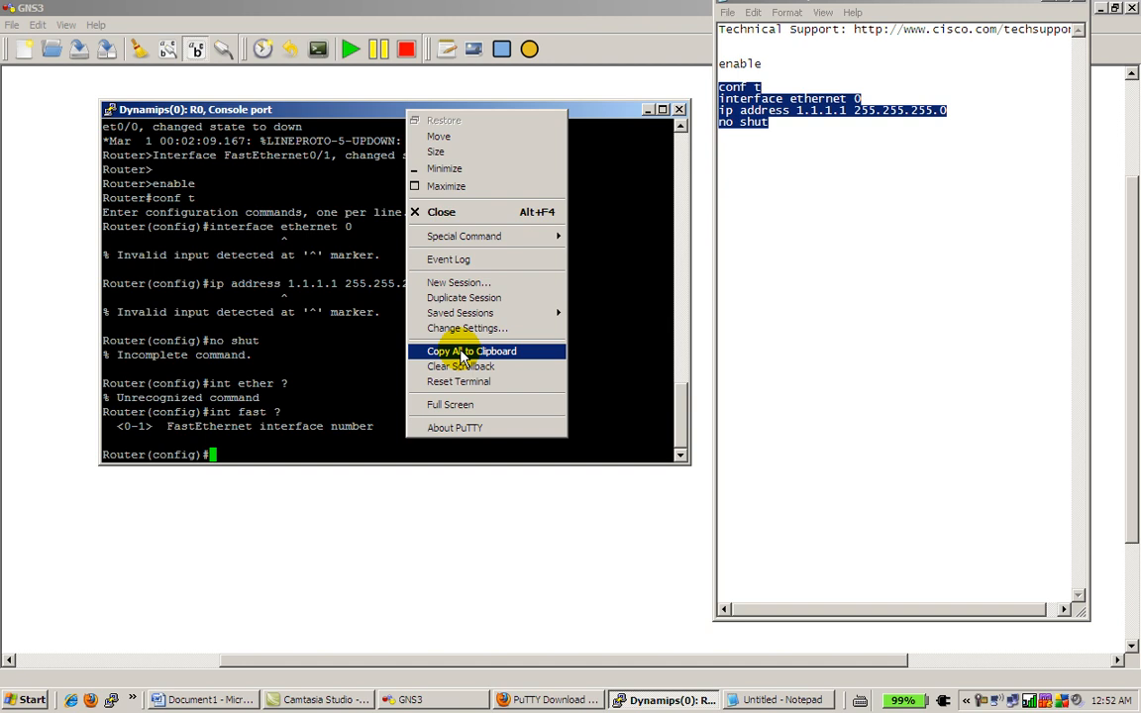
{"action": "left_click", "coordinate": [471, 350]}
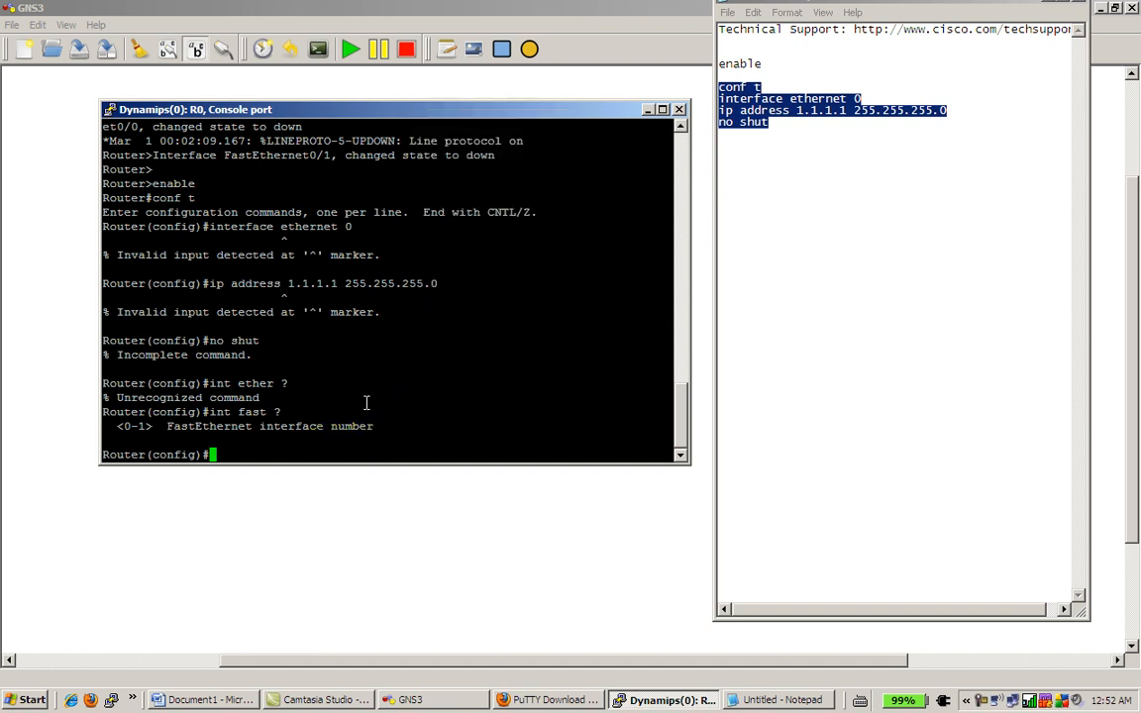
{"action": "mouse_move", "coordinate": [289, 454]}
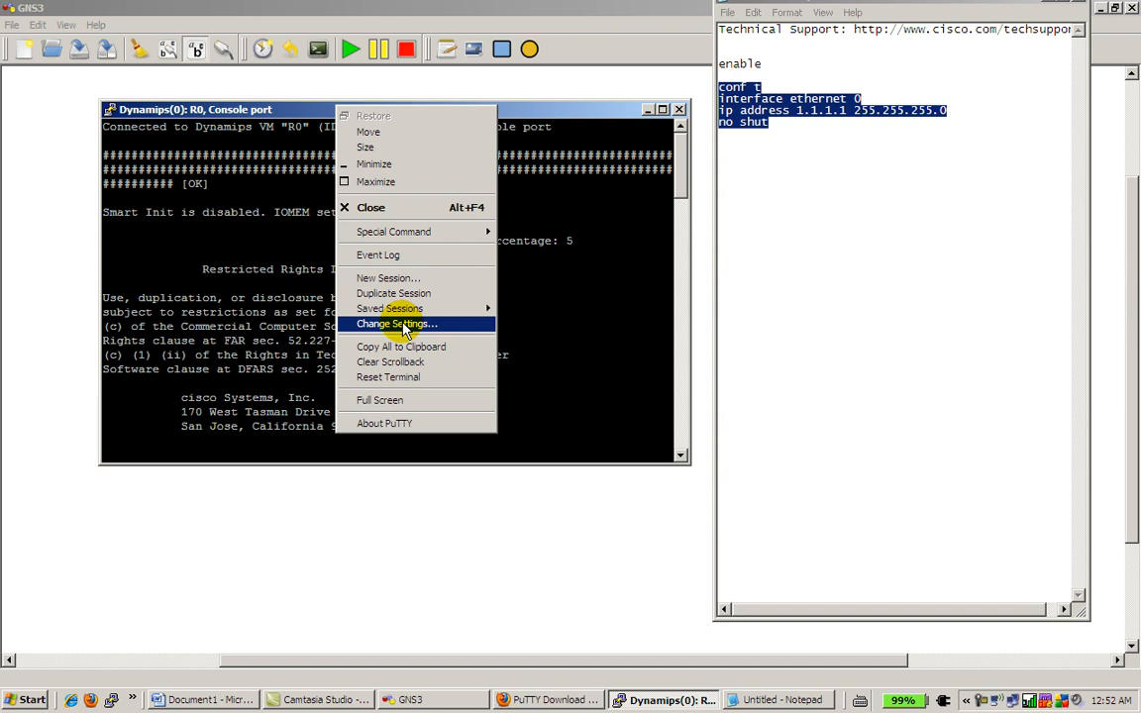
{"action": "left_click", "coordinate": [396, 324]}
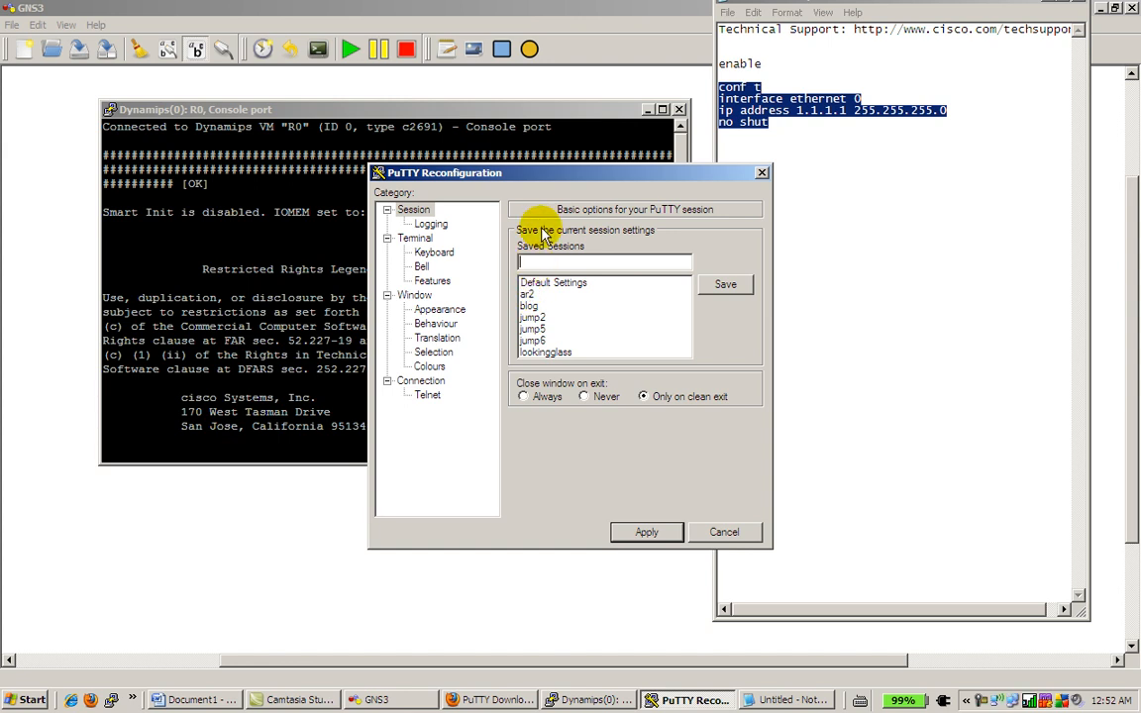
{"action": "mouse_move", "coordinate": [428, 218]}
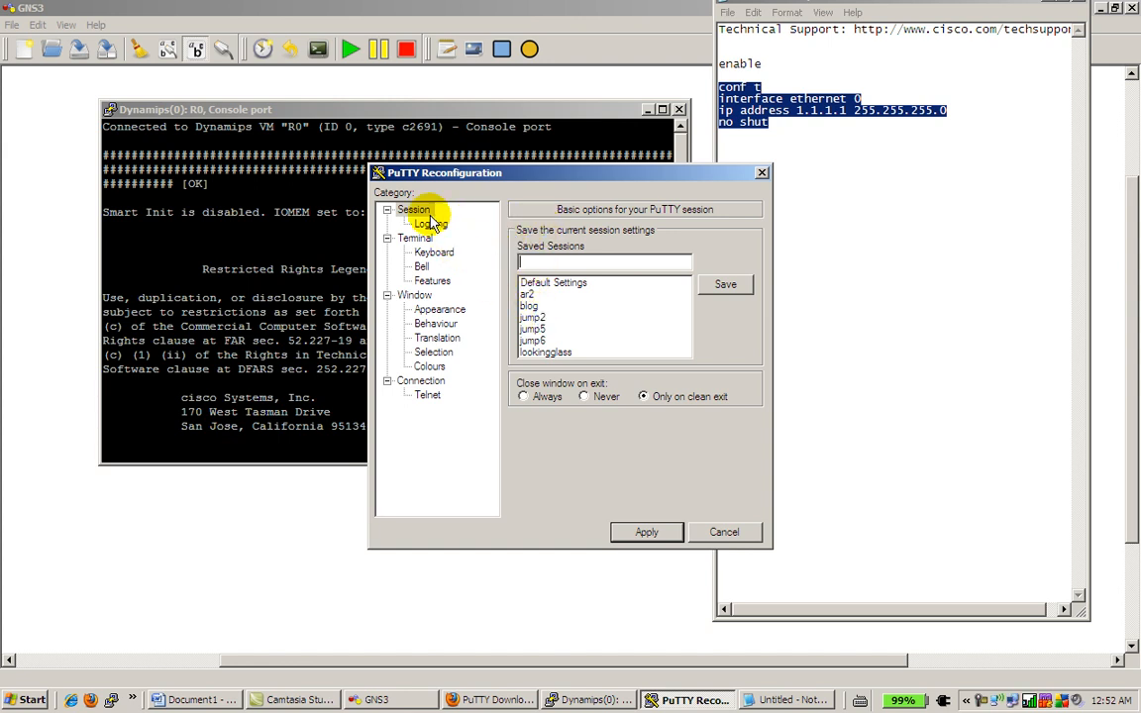
Log all session output to a file saved under Documents and Settings.
{"action": "left_click", "coordinate": [429, 223]}
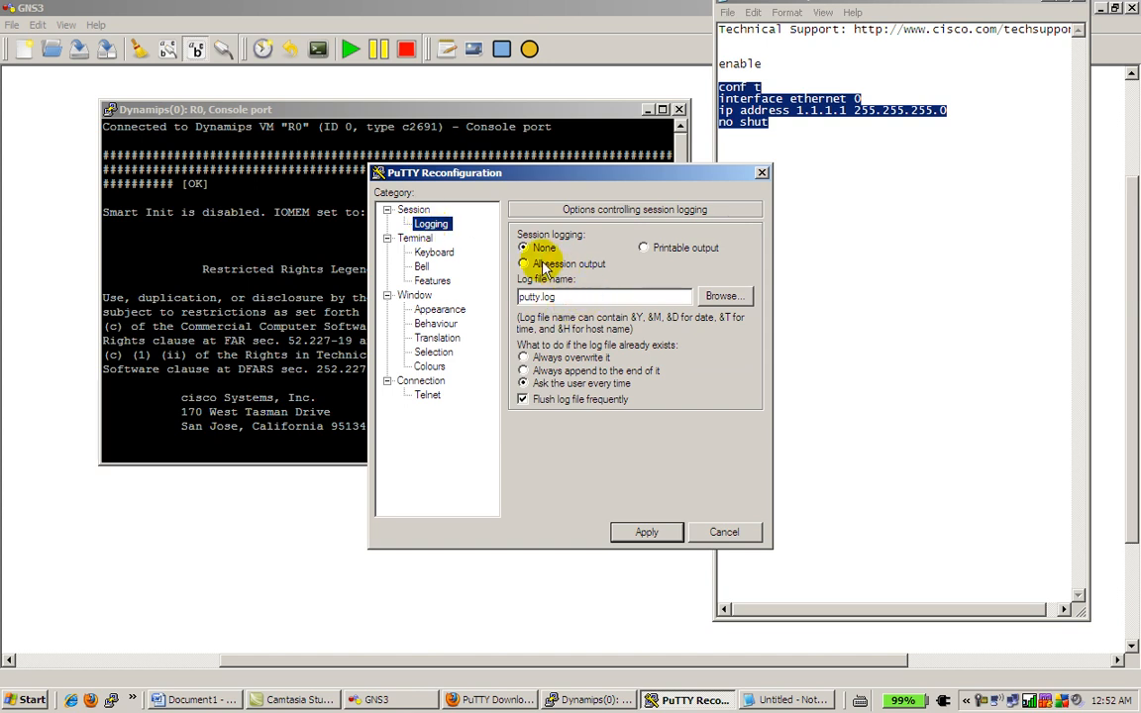
{"action": "left_click", "coordinate": [523, 263]}
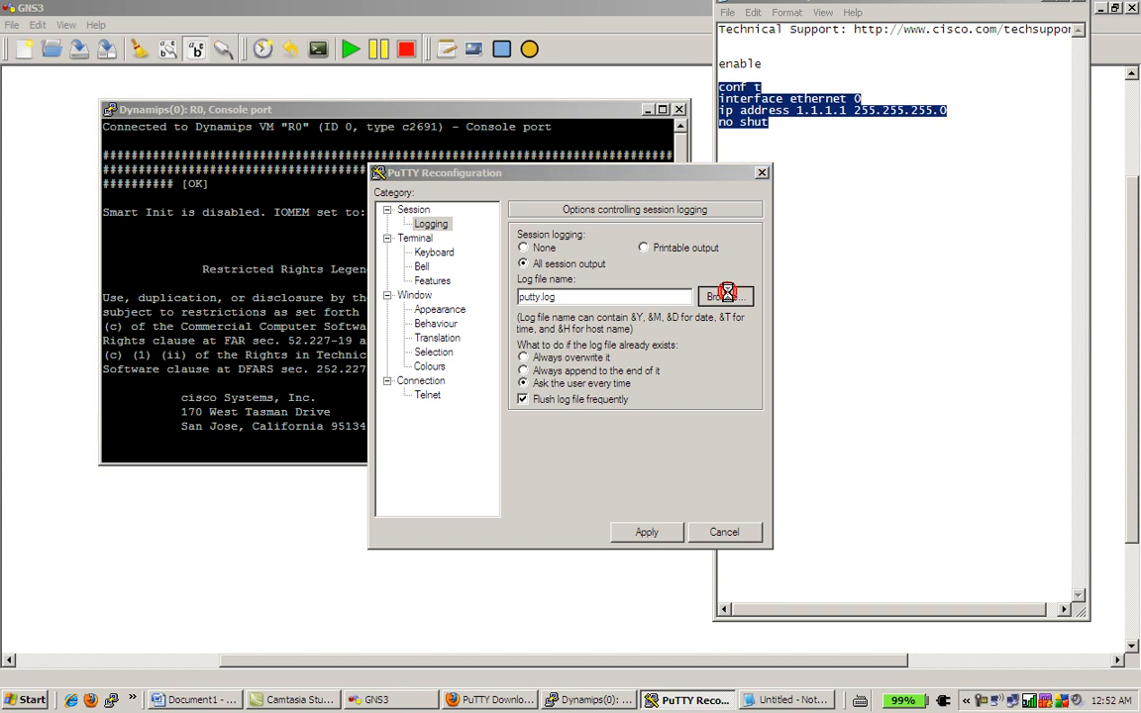
{"action": "left_click", "coordinate": [725, 296]}
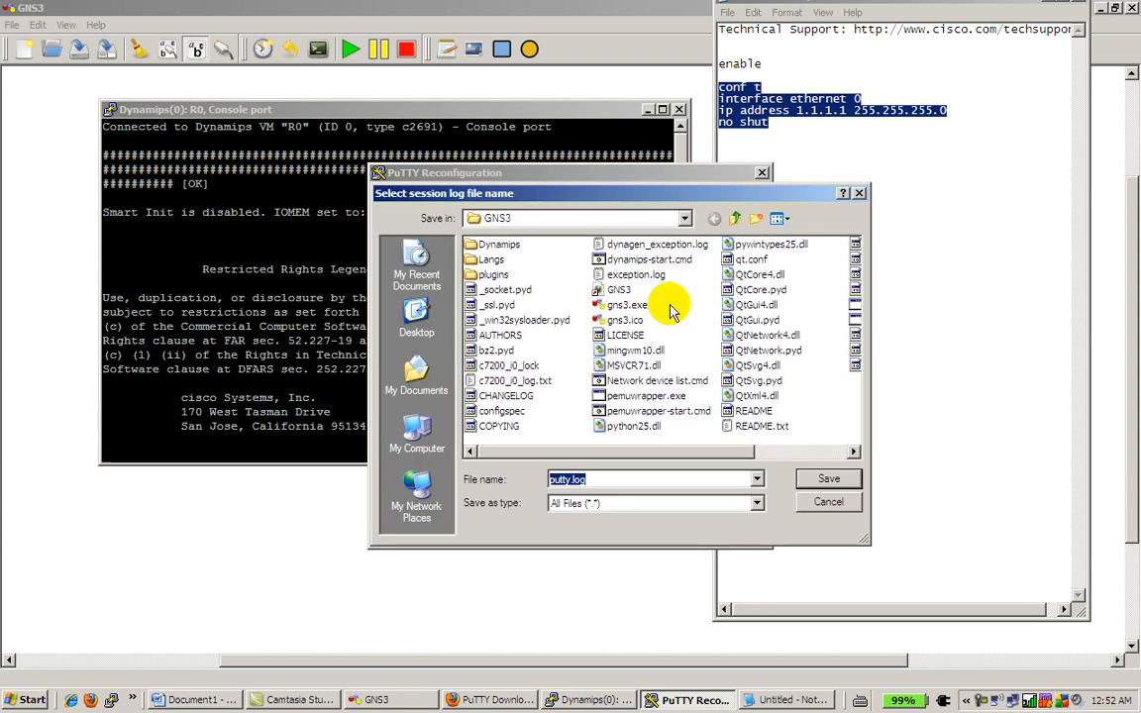
{"action": "left_click", "coordinate": [416, 317]}
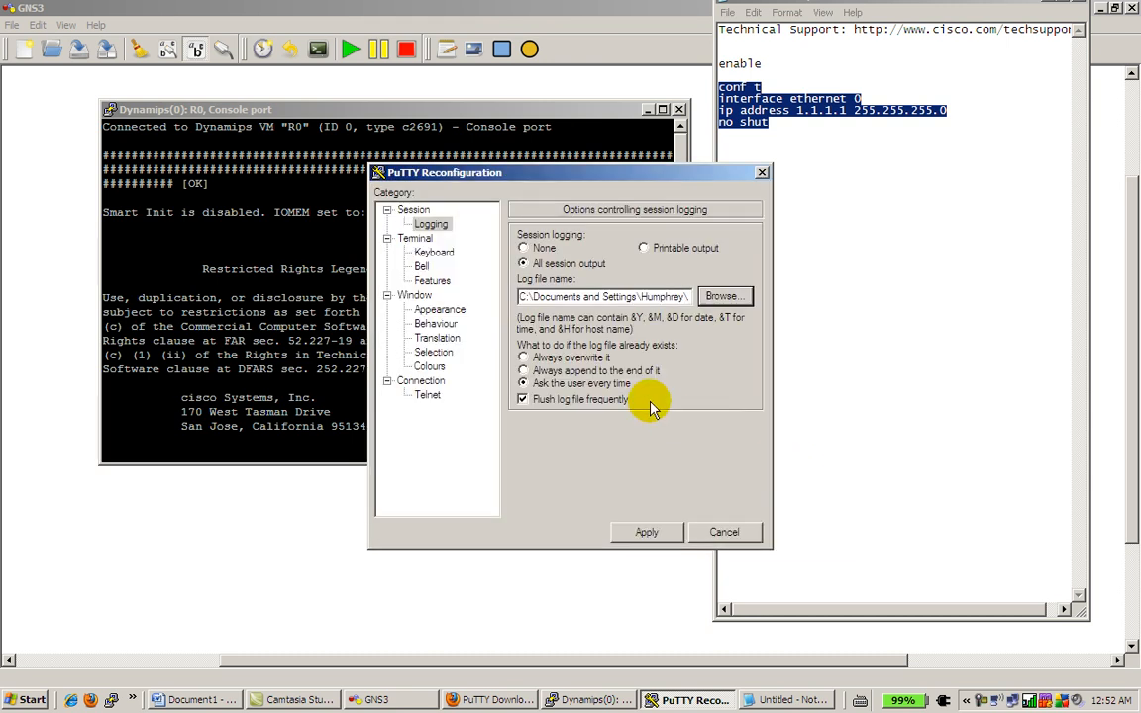
{"action": "mouse_move", "coordinate": [614, 352]}
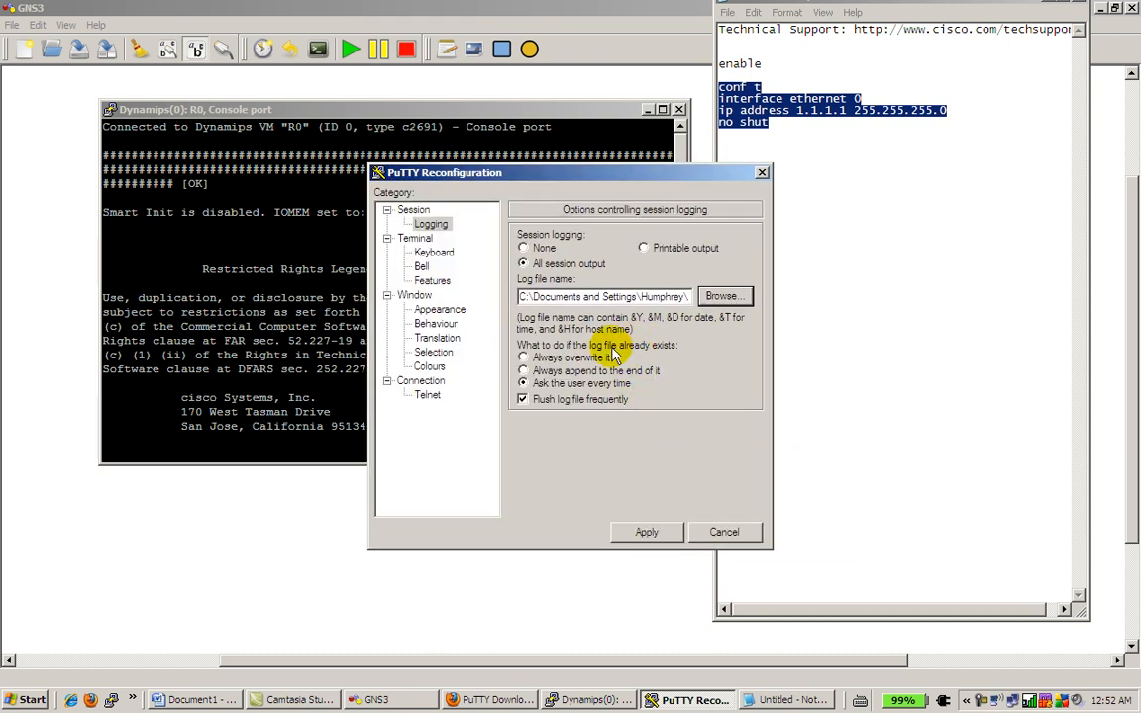
{"action": "mouse_move", "coordinate": [579, 384]}
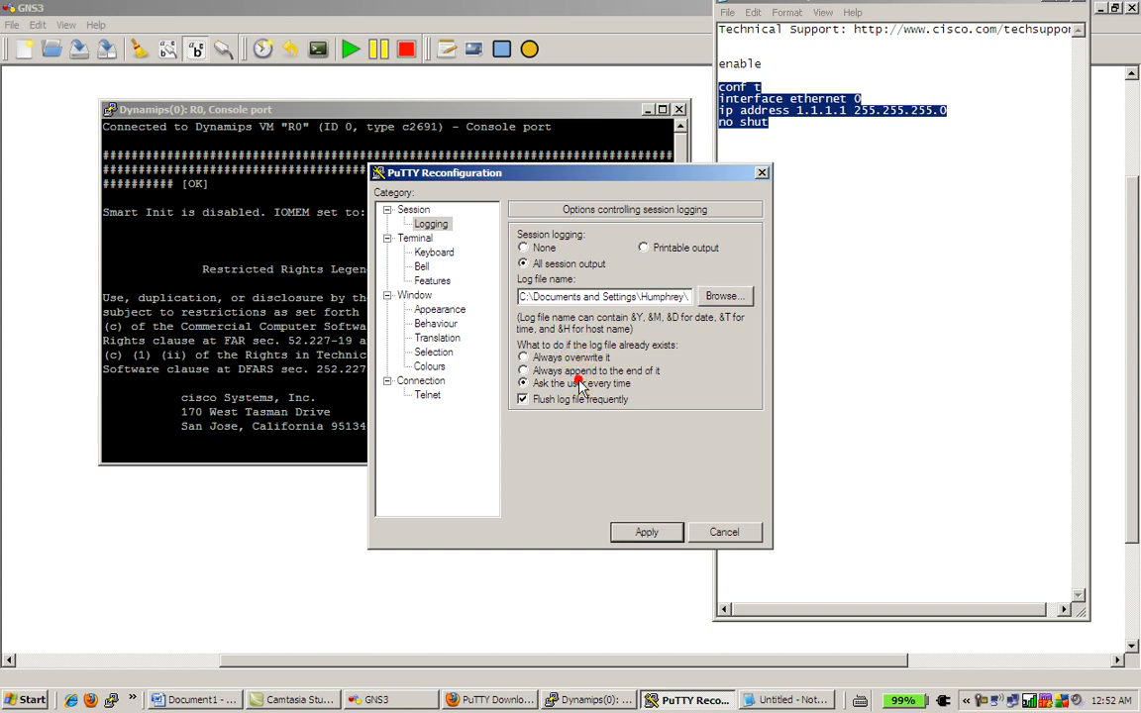
{"action": "mouse_move", "coordinate": [430, 224]}
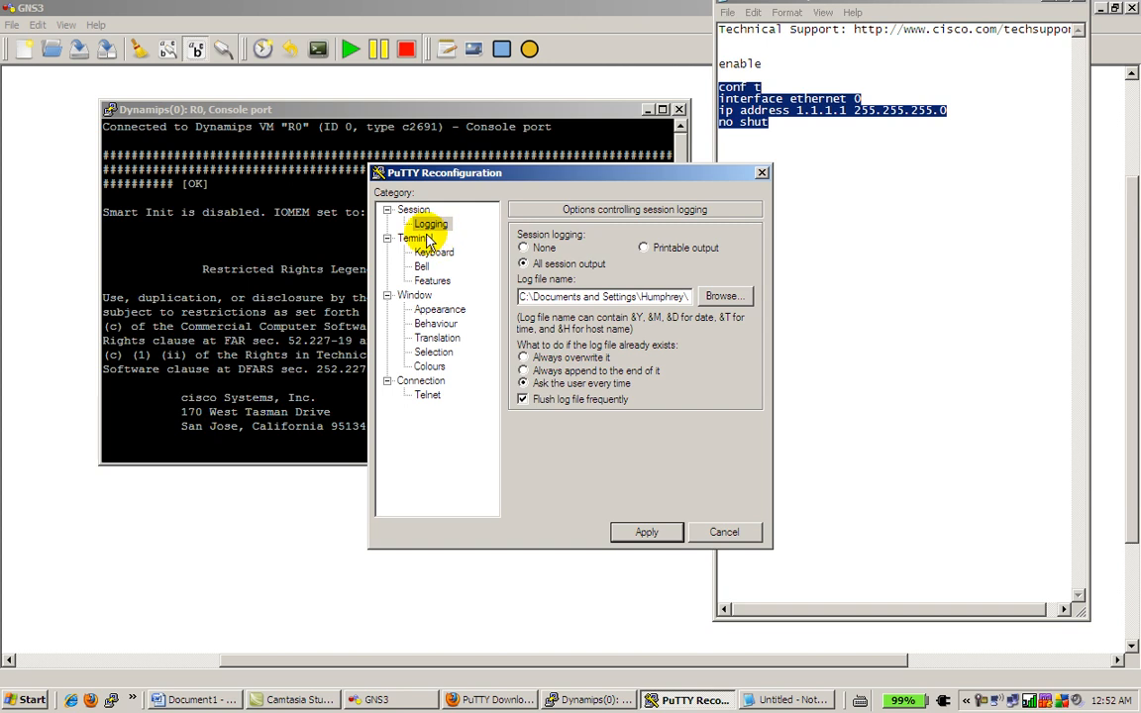
Browse Terminal, Keyboard and Features, then set the Window size to 50 rows by 80 columns.
{"action": "left_click", "coordinate": [413, 238]}
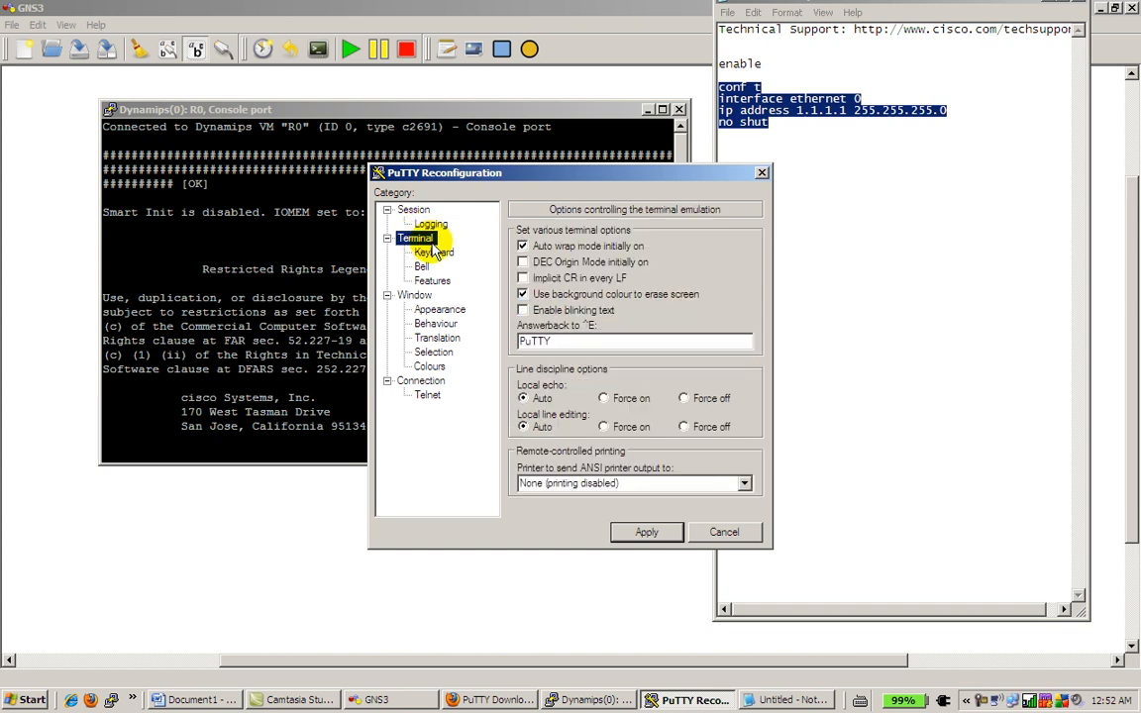
{"action": "left_click", "coordinate": [433, 252]}
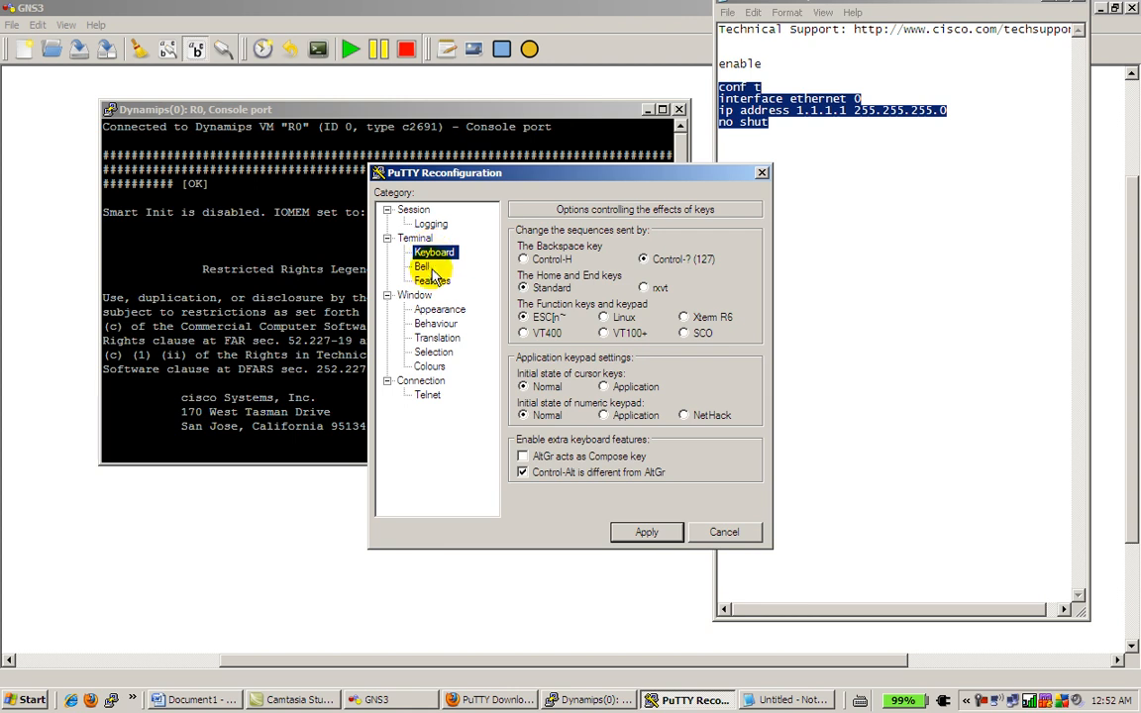
{"action": "left_click", "coordinate": [432, 280]}
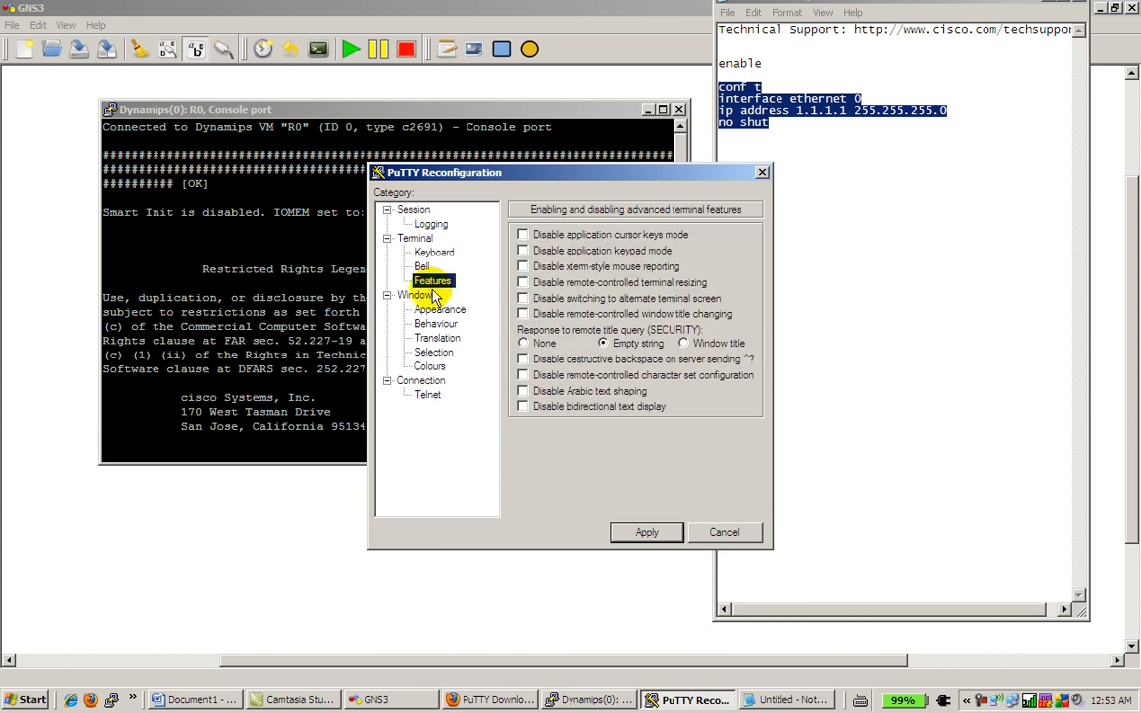
{"action": "left_click", "coordinate": [414, 295]}
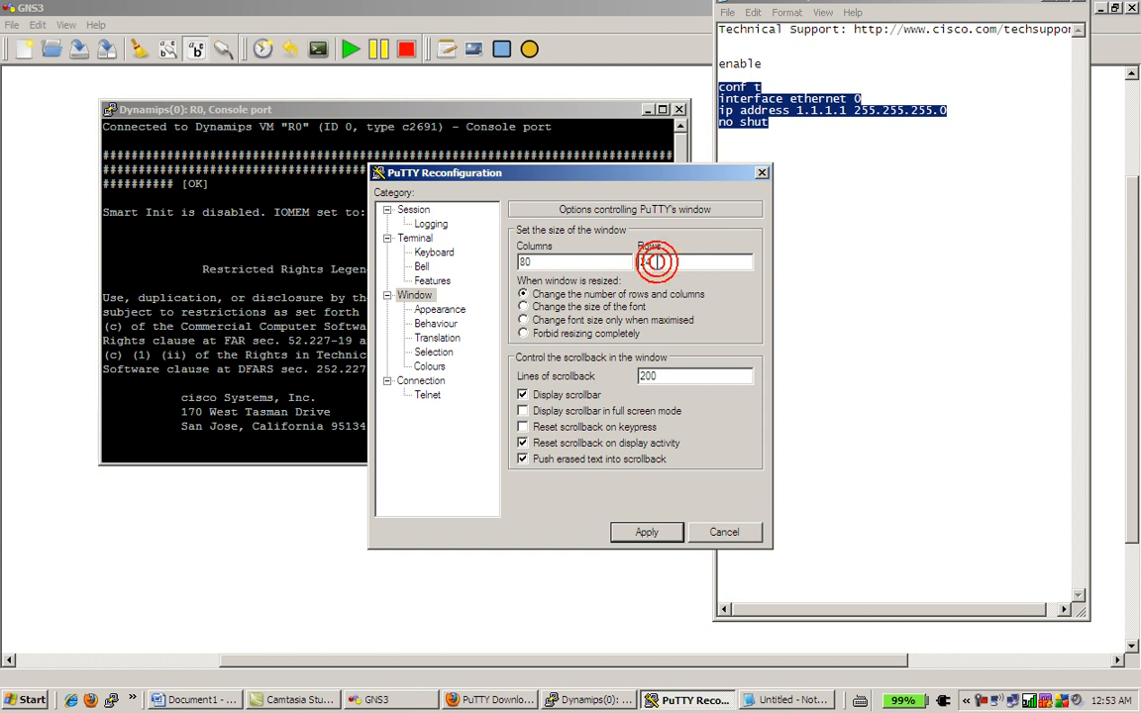
{"action": "left_click", "coordinate": [695, 261]}
{"action": "type", "text": "50"}
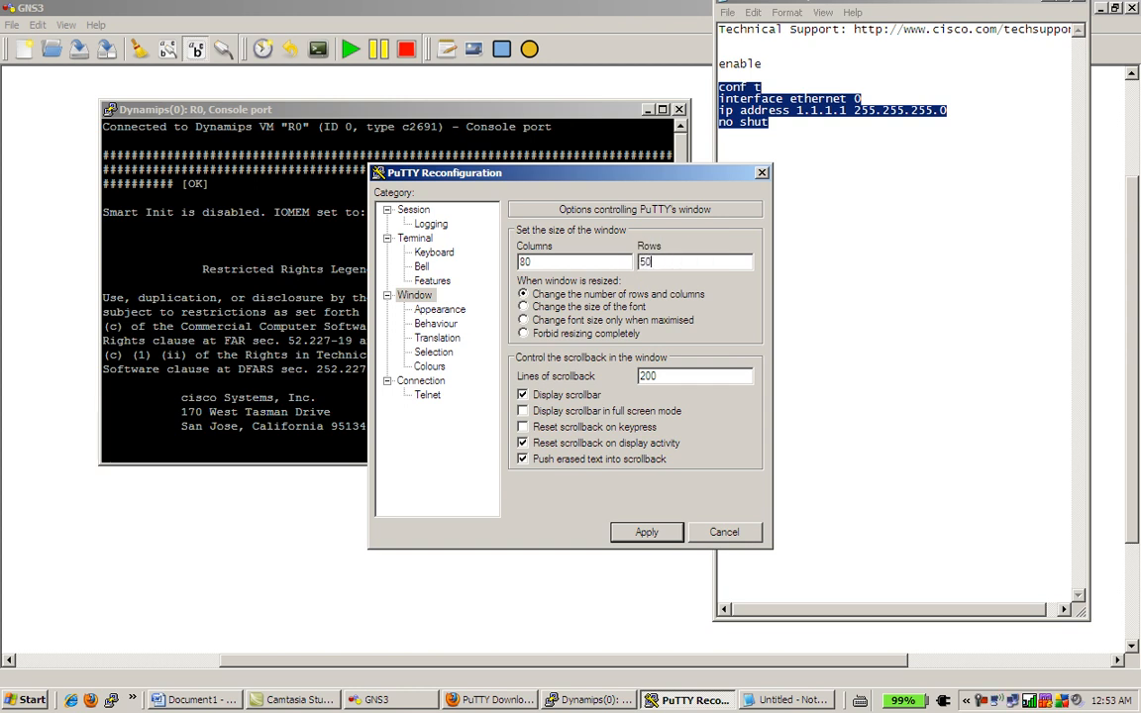
{"action": "mouse_move", "coordinate": [697, 519]}
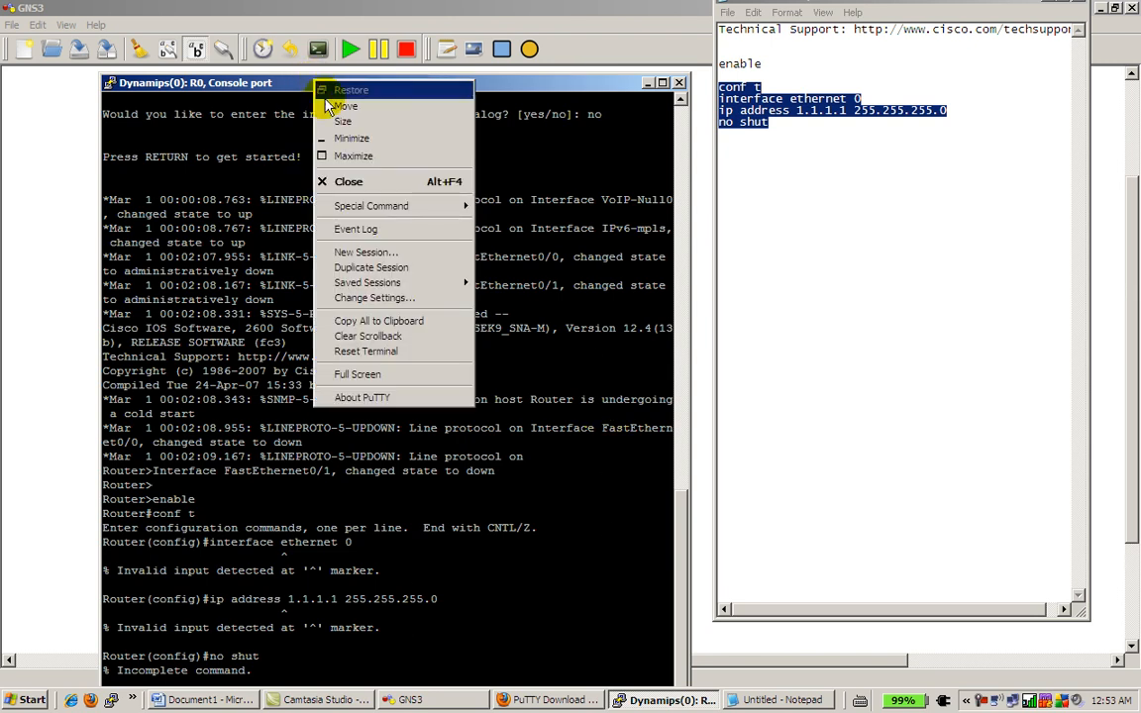
Raise Window scrollback to 1000 lines and move to the Appearance font options.
{"action": "left_click", "coordinate": [373, 298]}
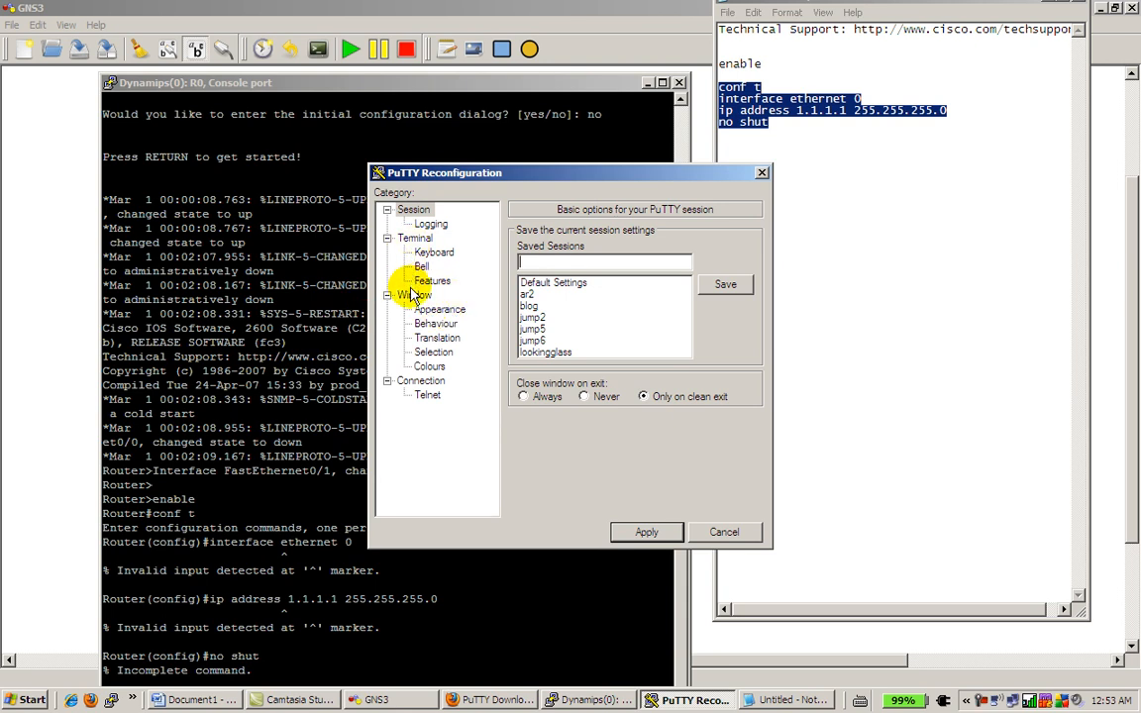
{"action": "left_click", "coordinate": [415, 295]}
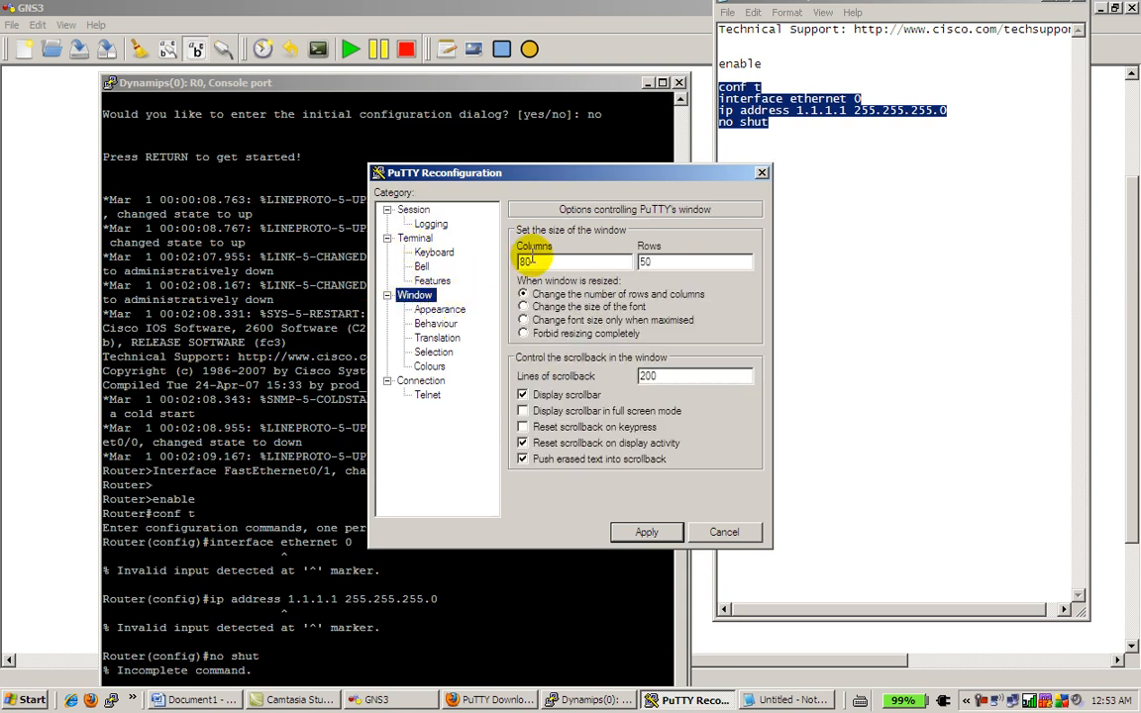
{"action": "mouse_move", "coordinate": [594, 288]}
{"action": "type", "text": "1000"}
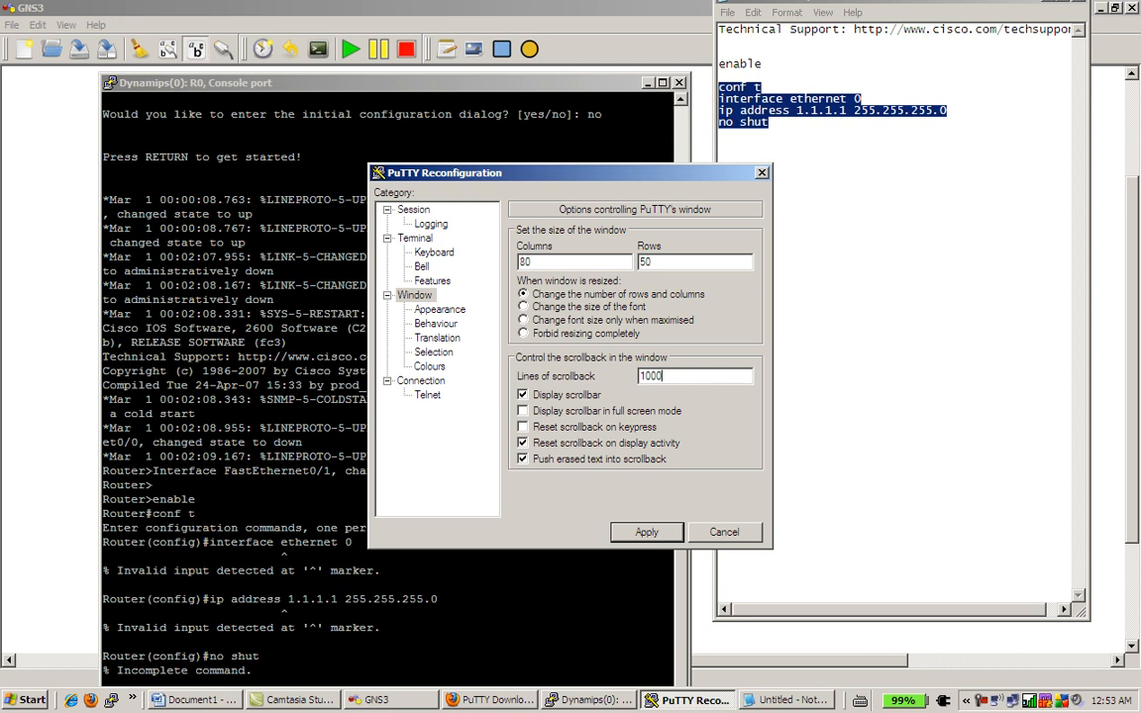
{"action": "mouse_move", "coordinate": [501, 337]}
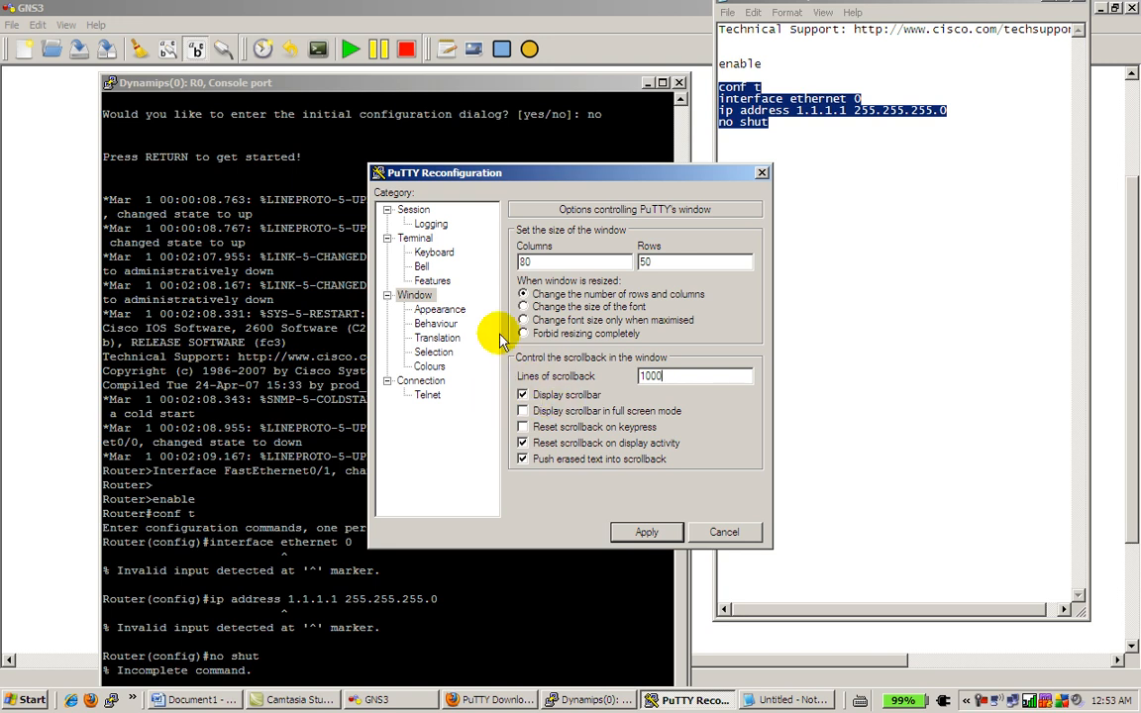
{"action": "left_click", "coordinate": [438, 309]}
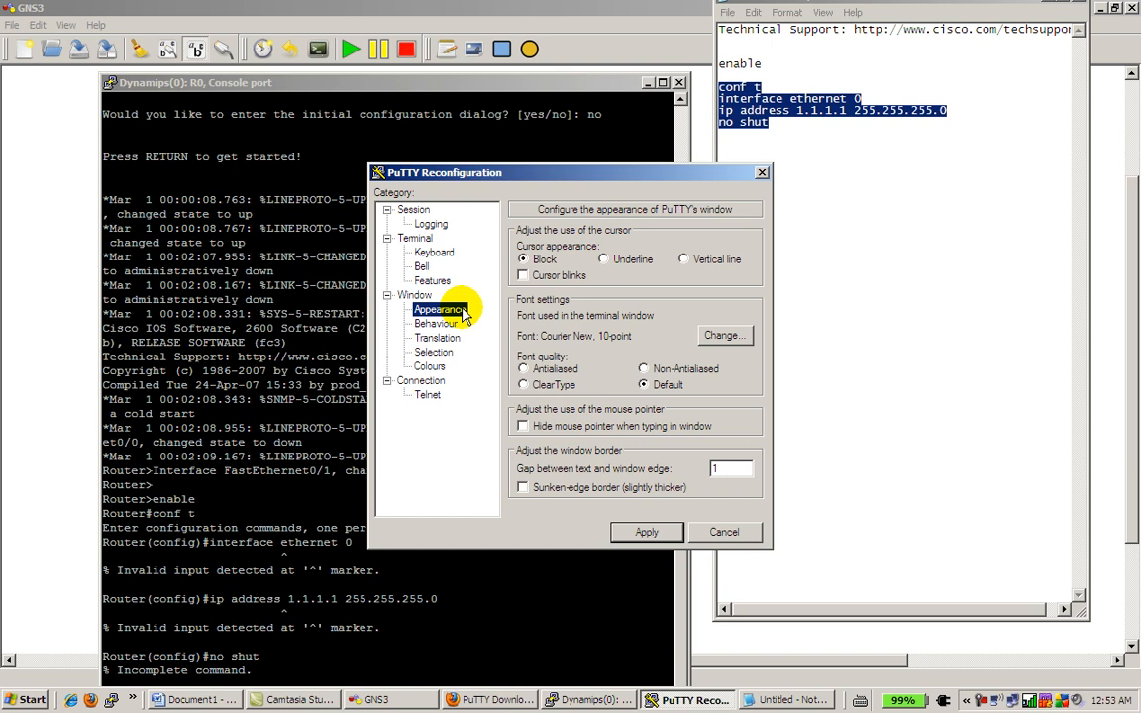
{"action": "mouse_move", "coordinate": [592, 258]}
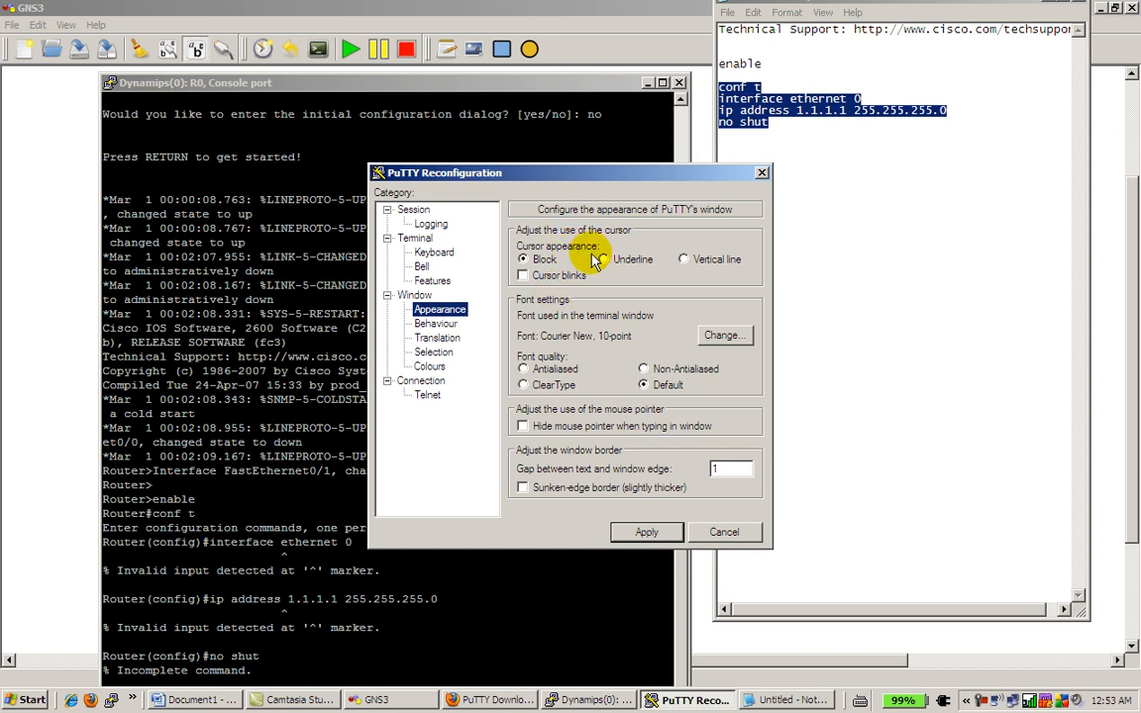
{"action": "mouse_move", "coordinate": [562, 386]}
{"action": "type", "text": "do show run"}
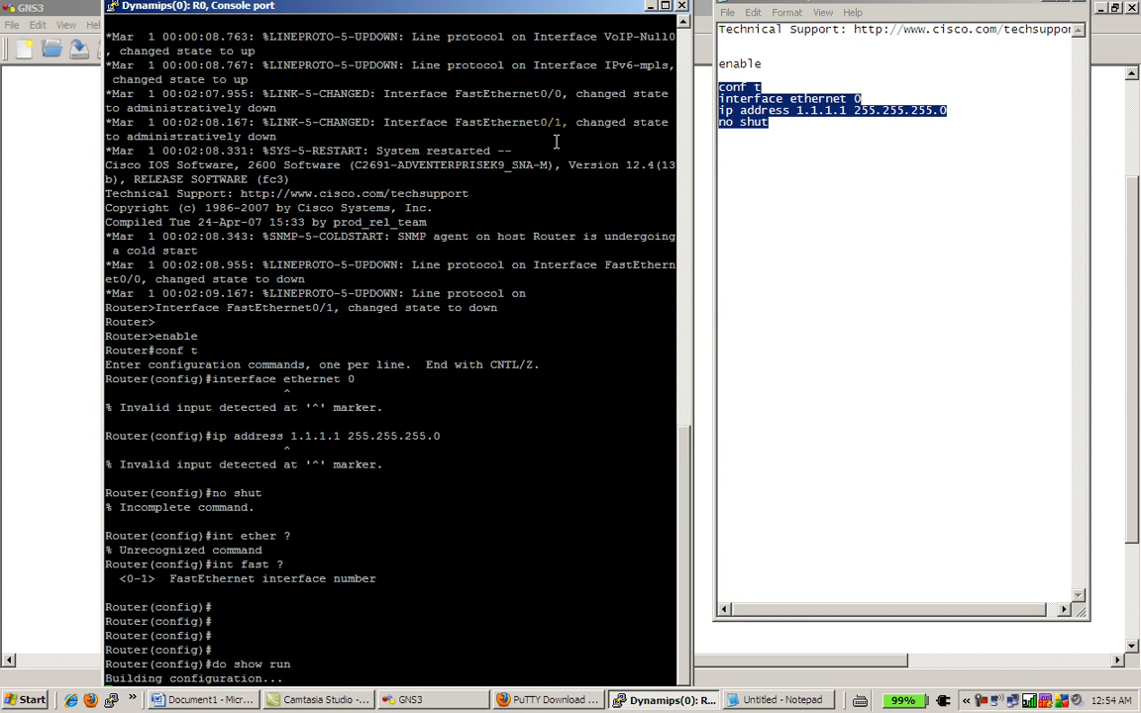
Run do show run at Router(config)# and scroll through the running configuration.
{"action": "scroll", "scroll_direction": "down", "scroll_amount": 3}
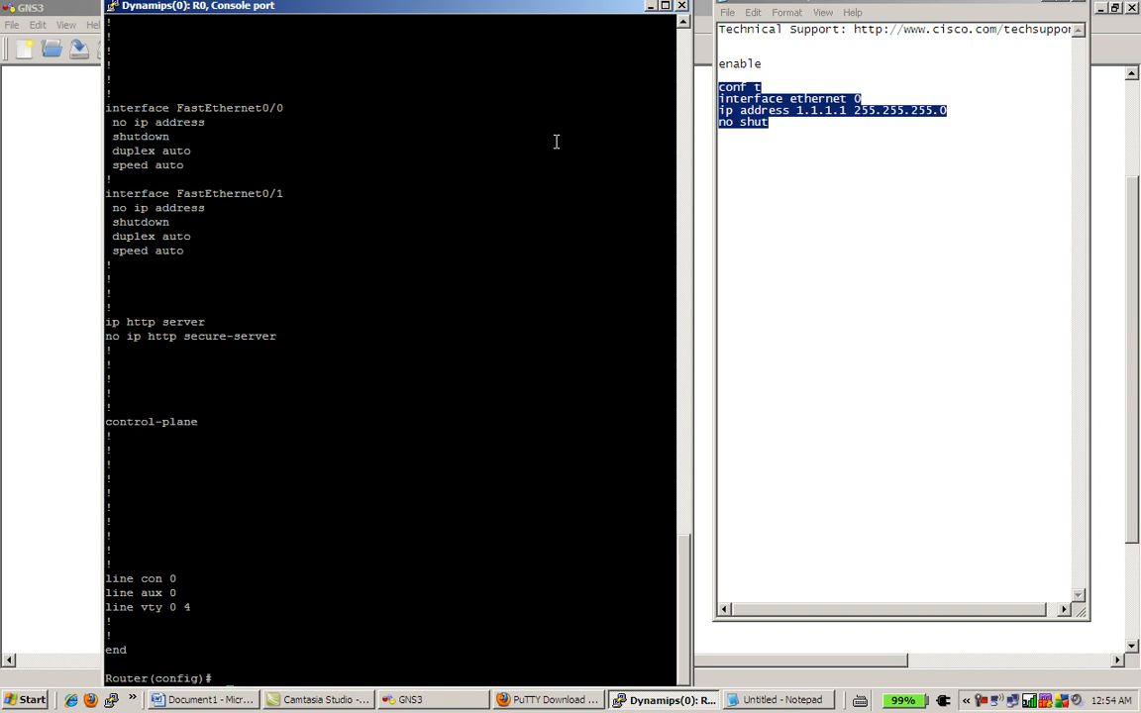
{"action": "type", "text": "do show run"}
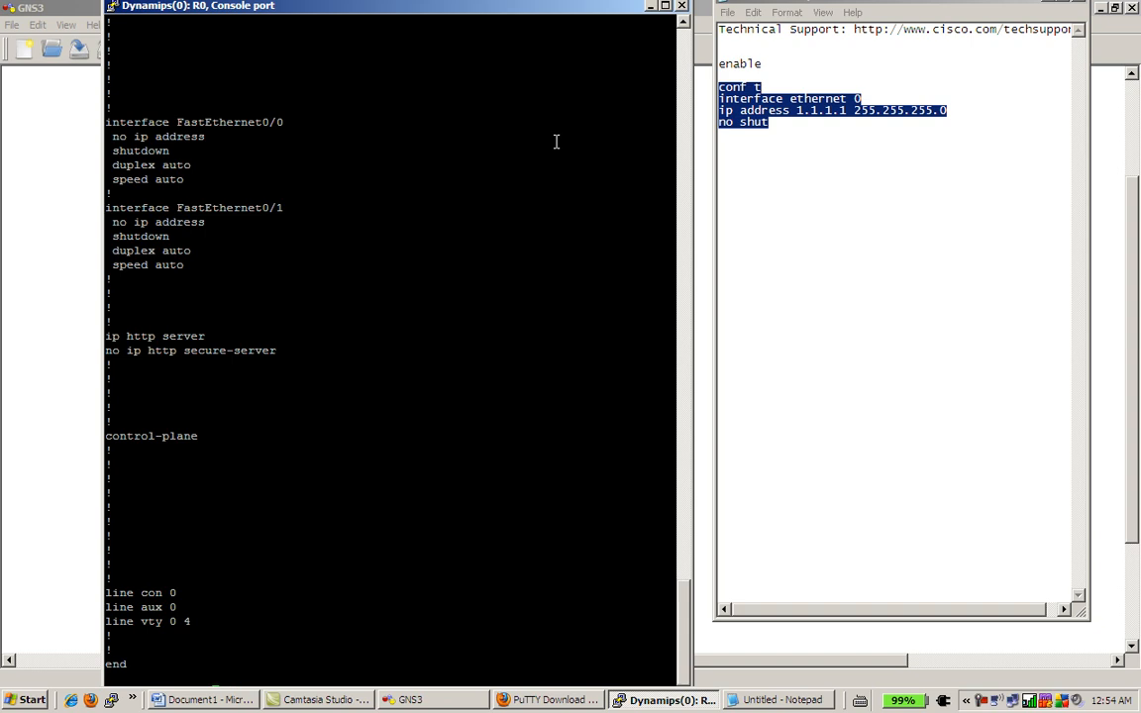
{"action": "mouse_move", "coordinate": [670, 596]}
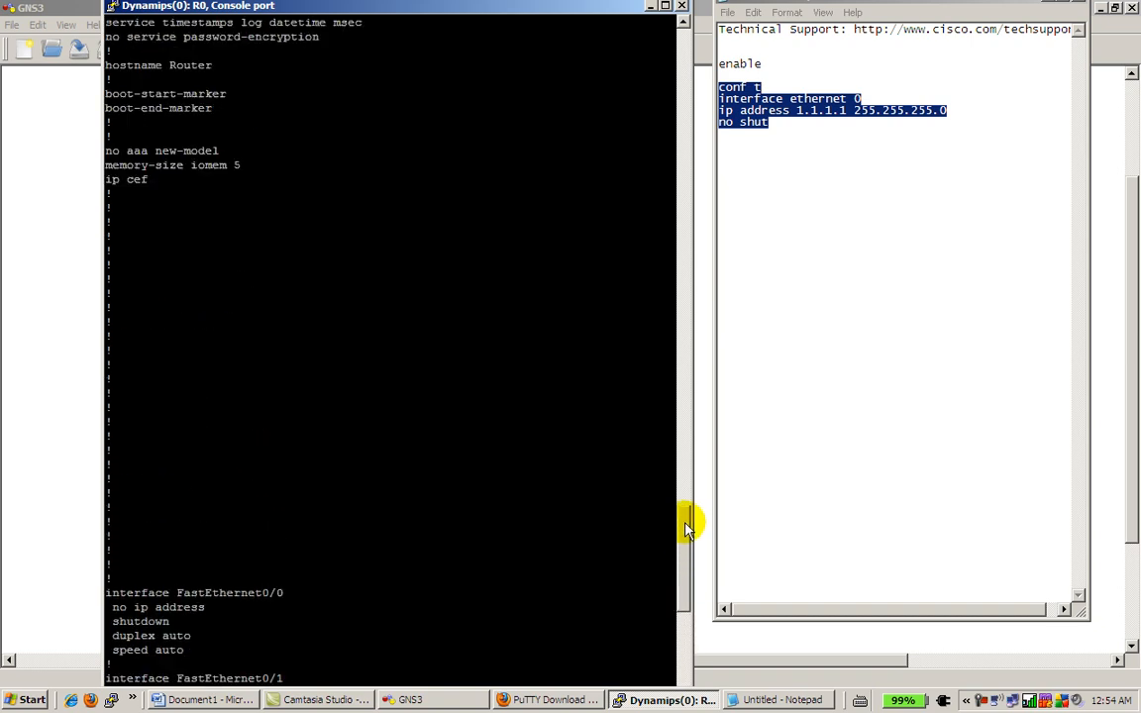
{"action": "scroll", "scroll_direction": "down", "scroll_amount": 3}
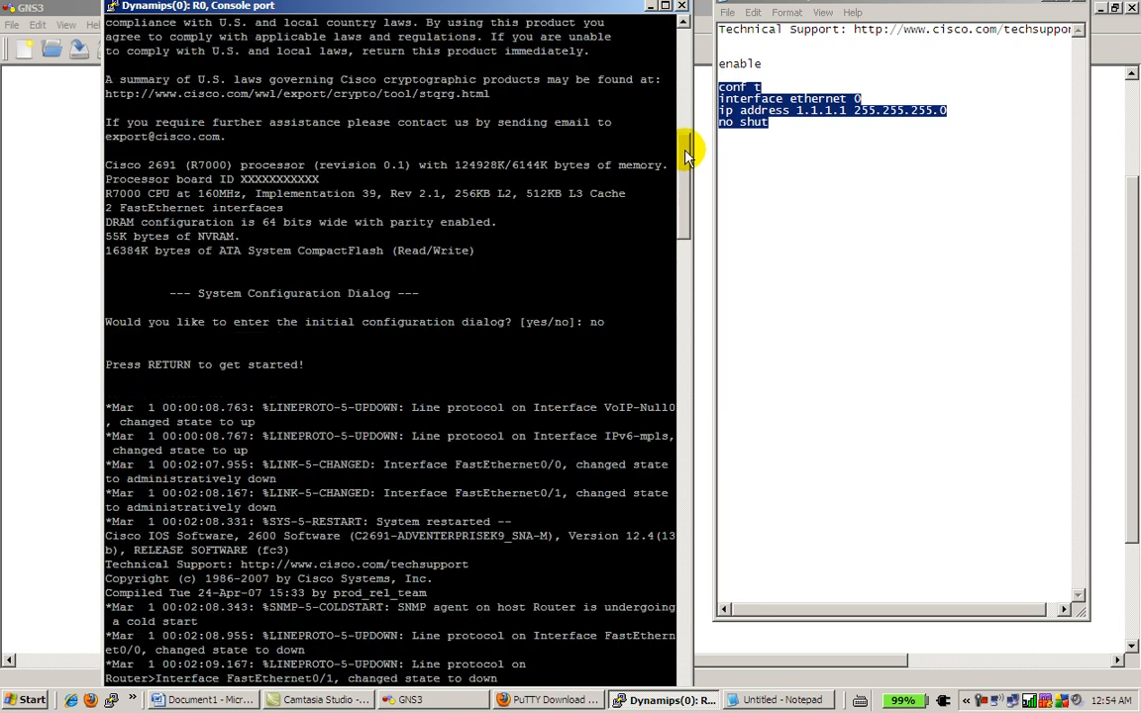
{"action": "scroll", "scroll_direction": "down", "scroll_amount": 3}
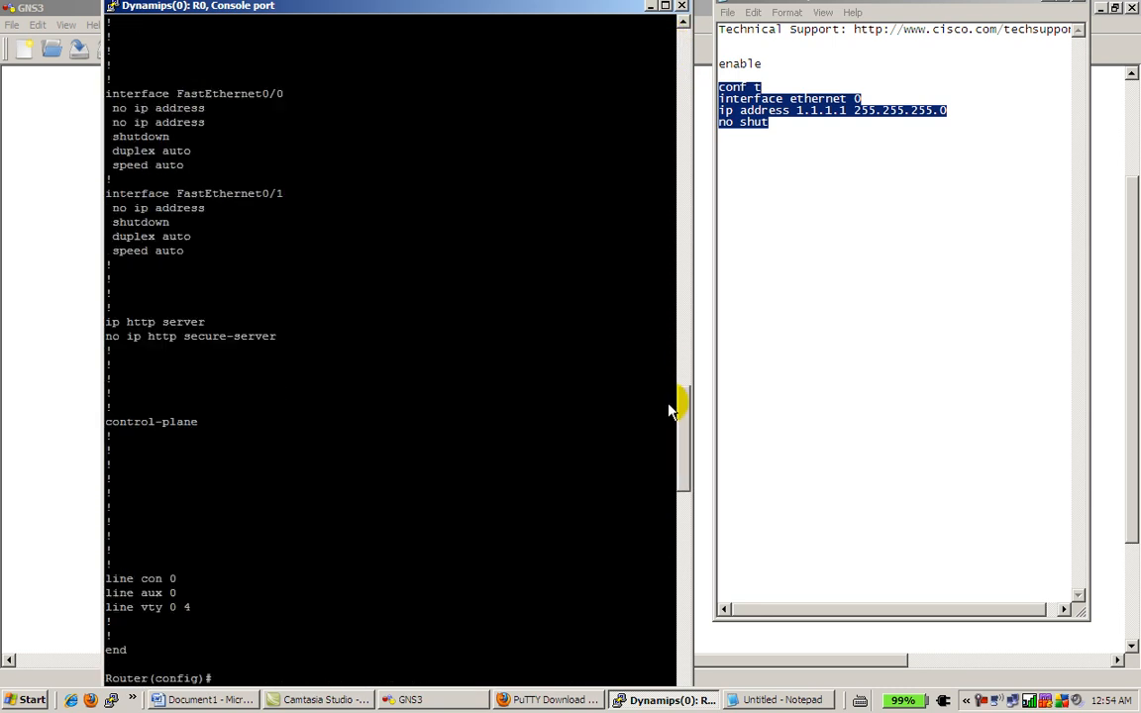
{"action": "scroll", "scroll_direction": "up", "scroll_amount": 3}
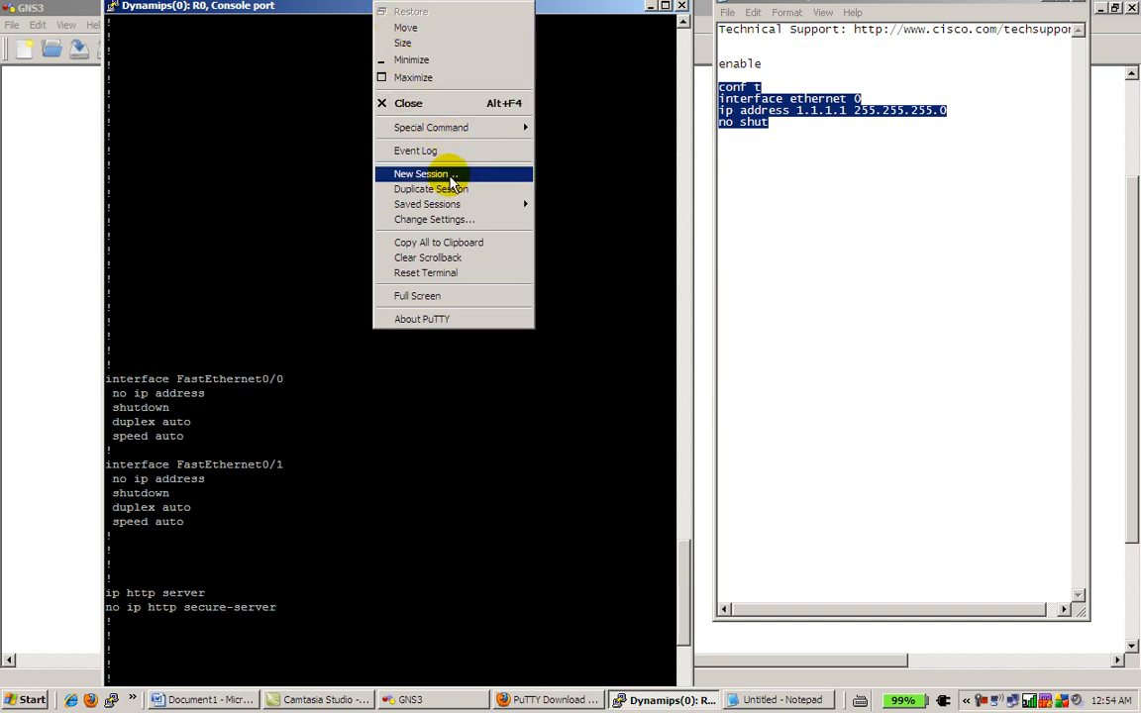
Review Colours, Translation, Selection, Appearance and Terminal Features in the reopened settings.
{"action": "left_click", "coordinate": [434, 219]}
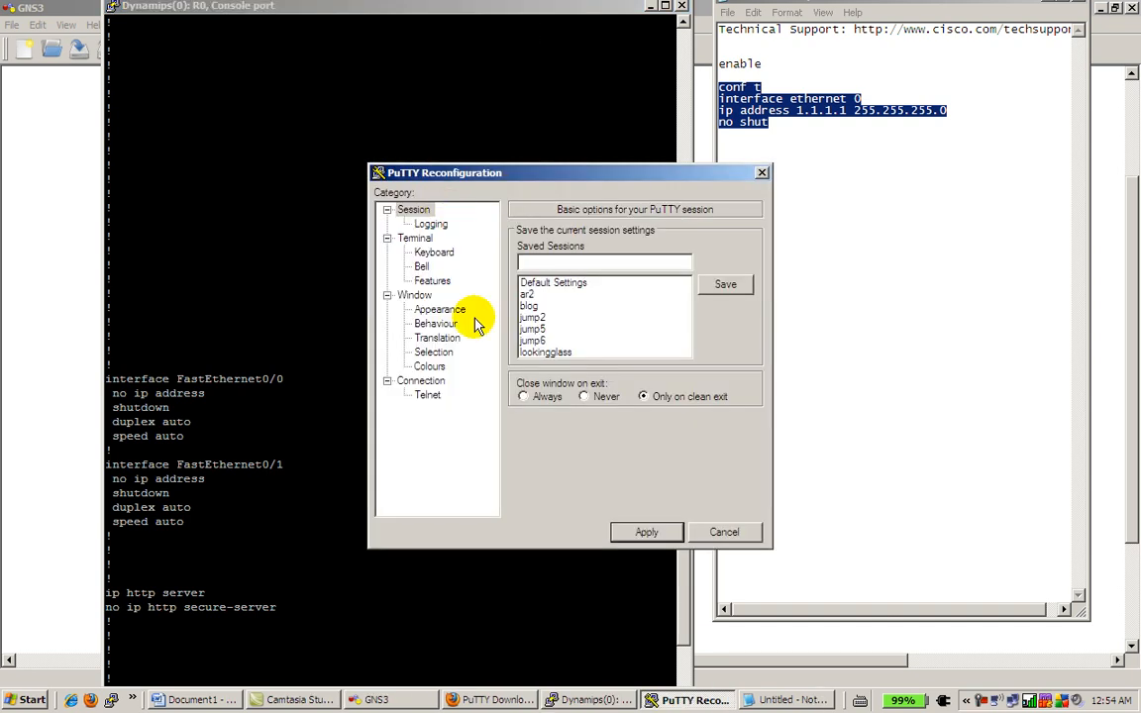
{"action": "left_click", "coordinate": [430, 366]}
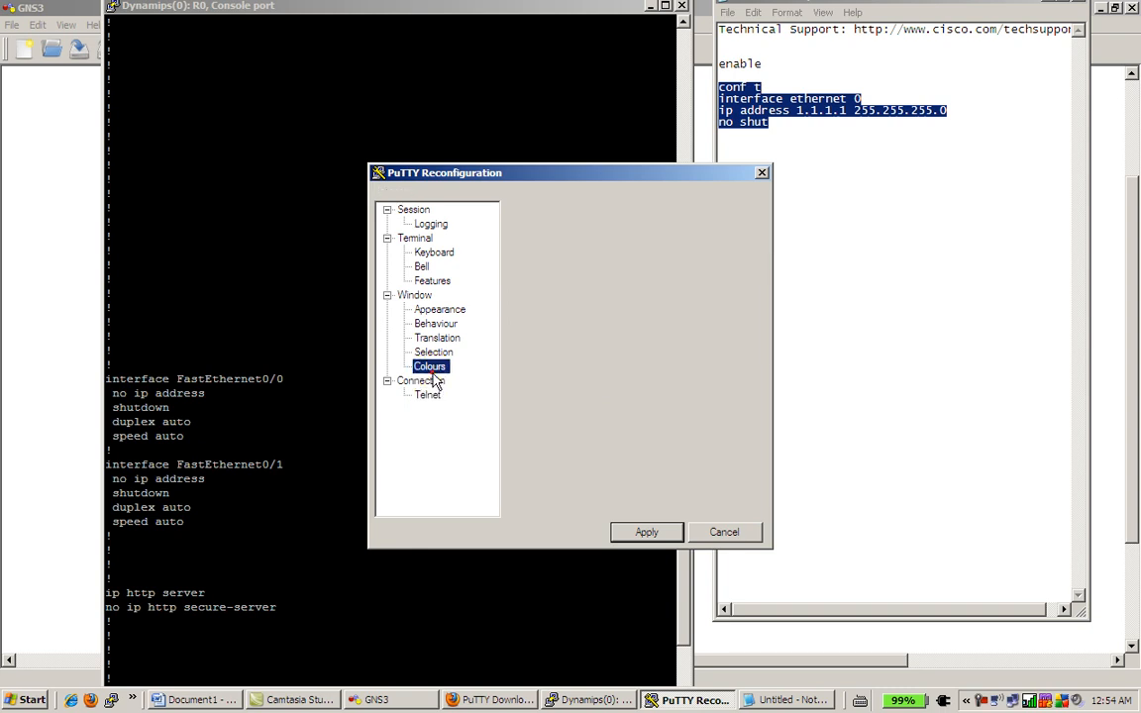
{"action": "left_click", "coordinate": [436, 337]}
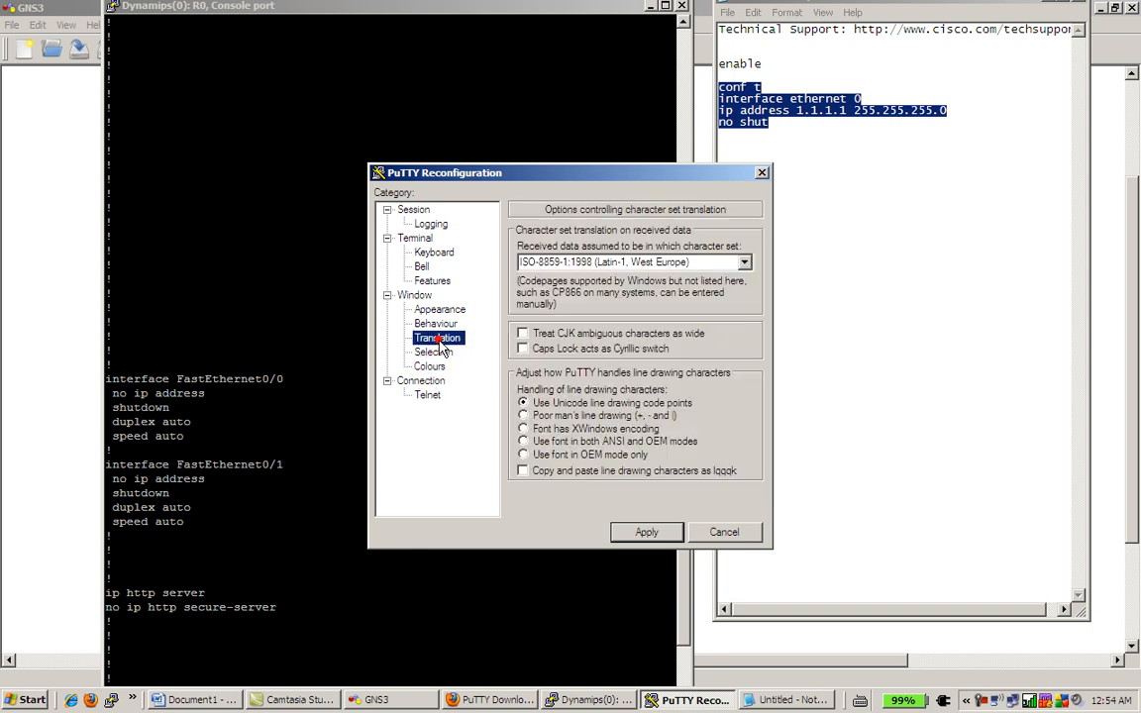
{"action": "left_click", "coordinate": [433, 351]}
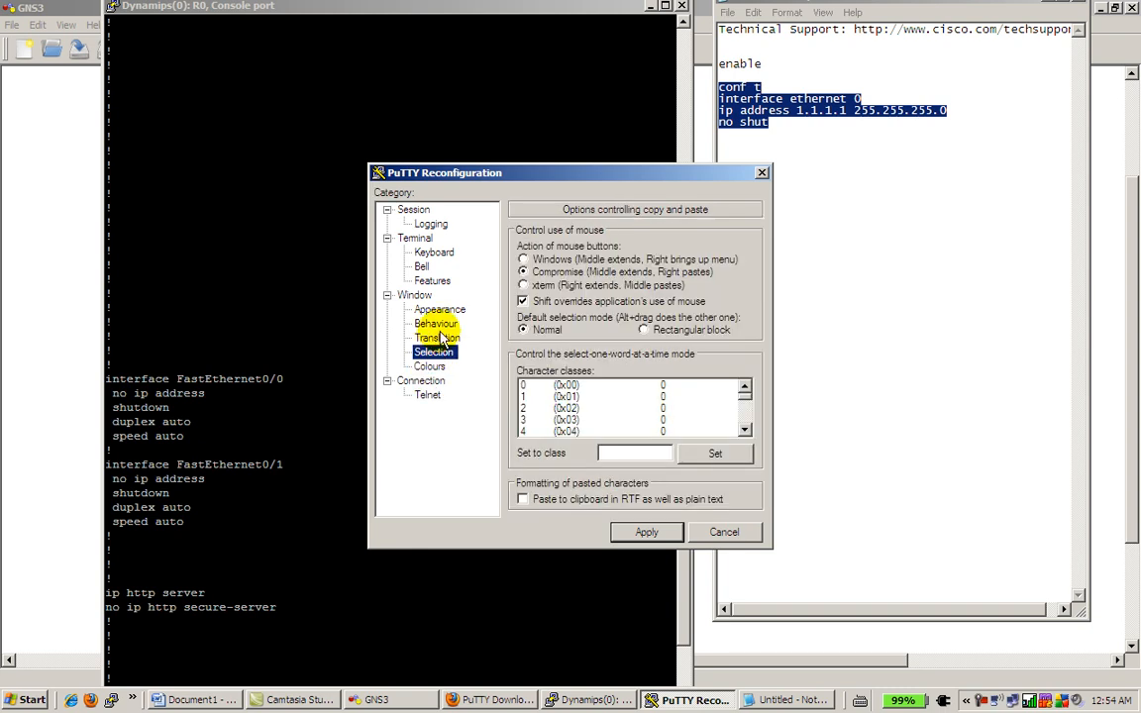
{"action": "left_click", "coordinate": [439, 309]}
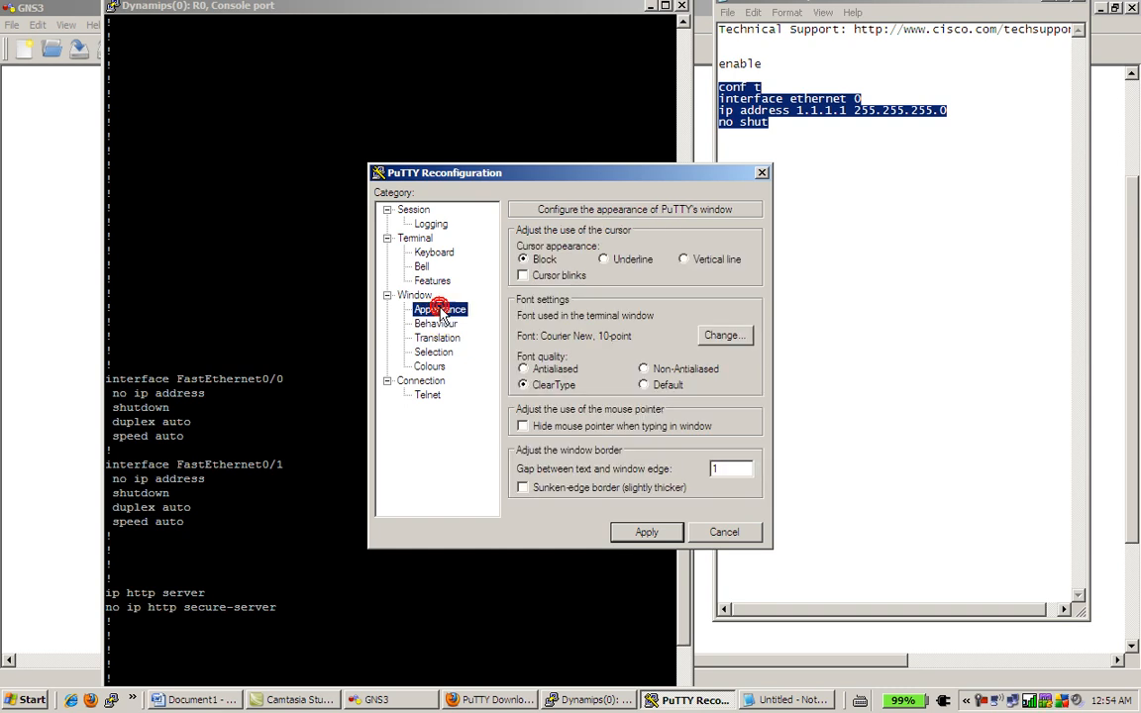
{"action": "left_click", "coordinate": [433, 280]}
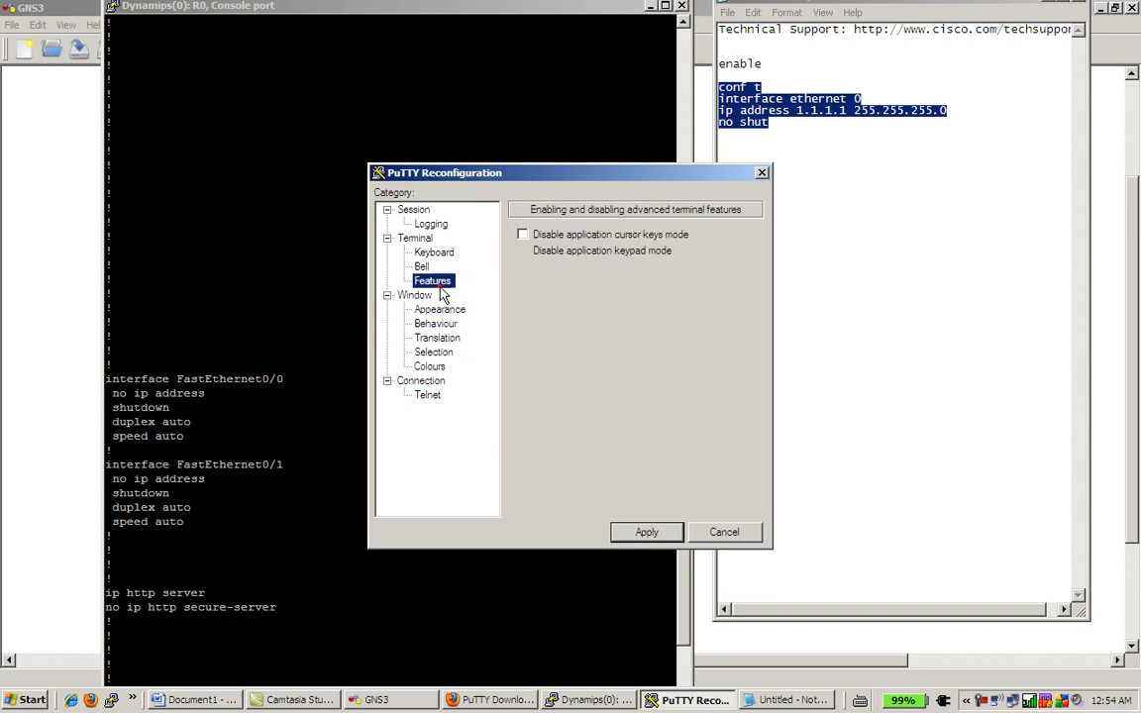
{"action": "left_click", "coordinate": [432, 281]}
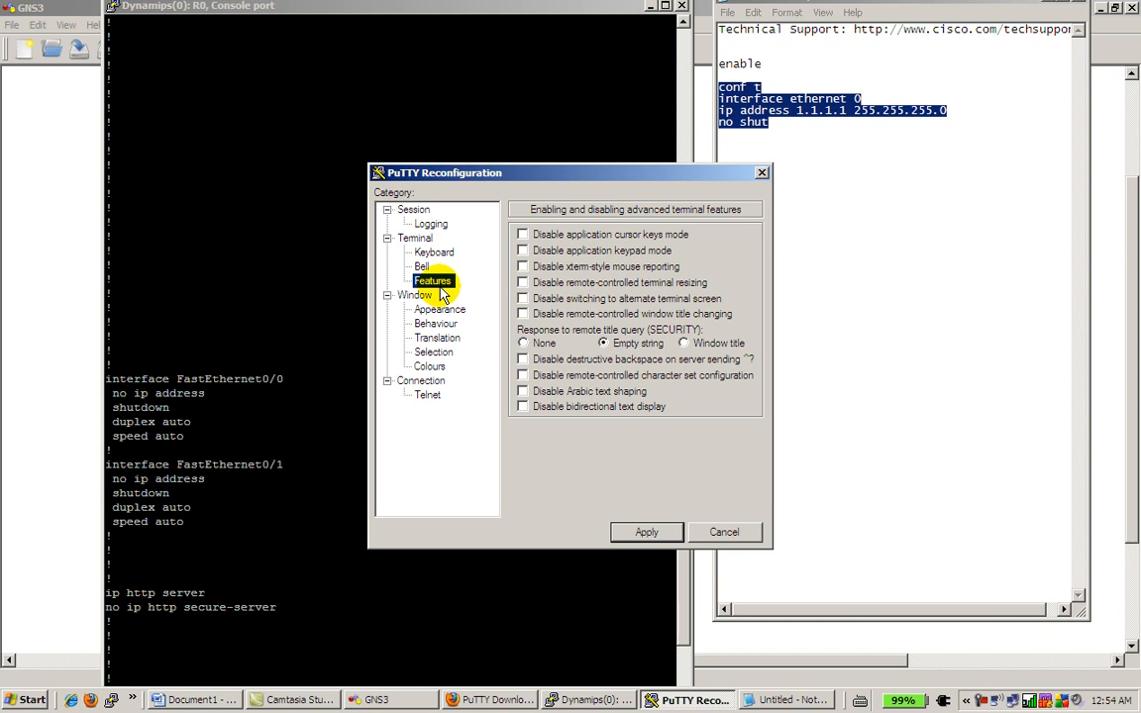